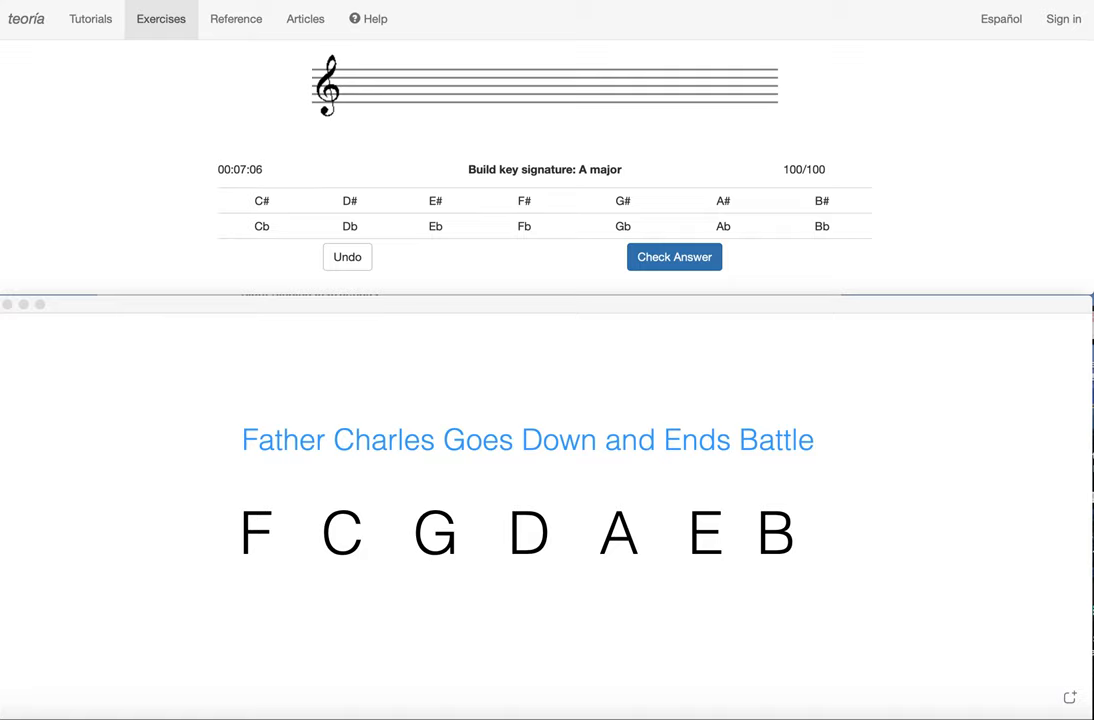
mouse_move(950, 401)
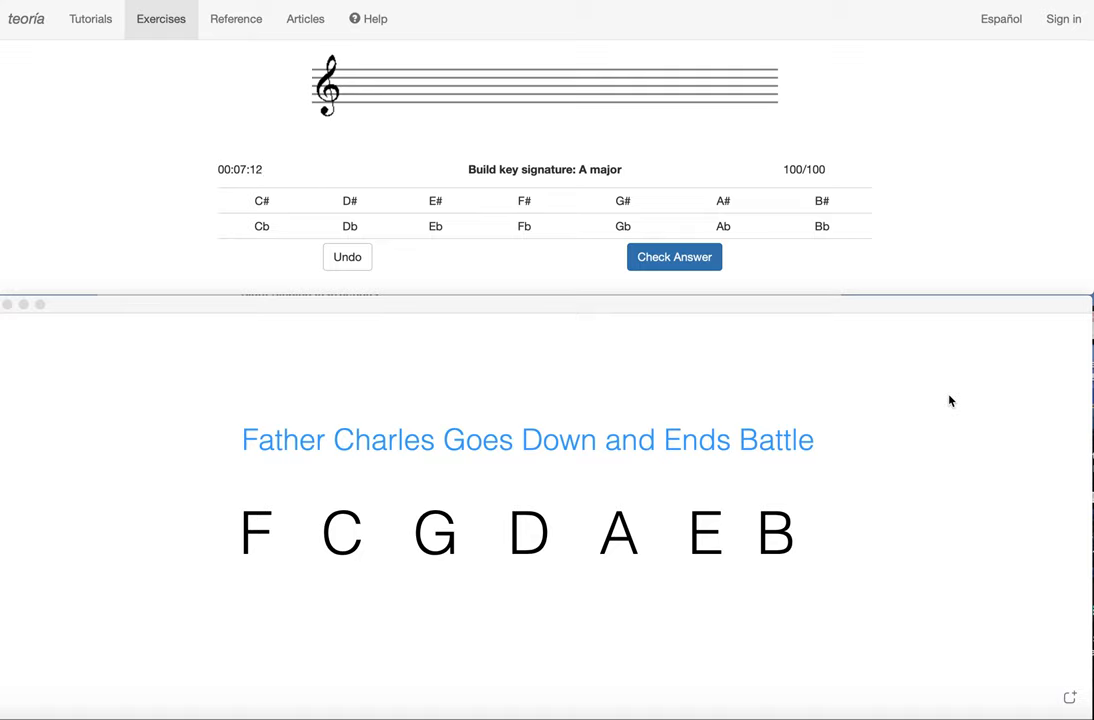
mouse_move(308, 503)
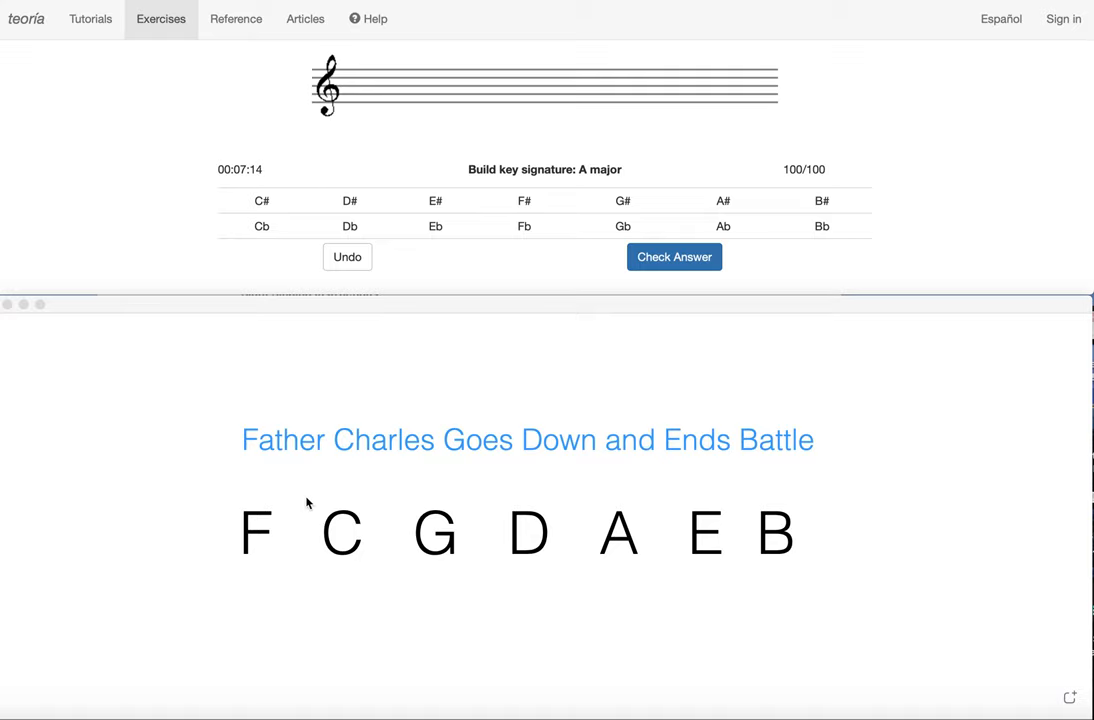
mouse_move(497, 481)
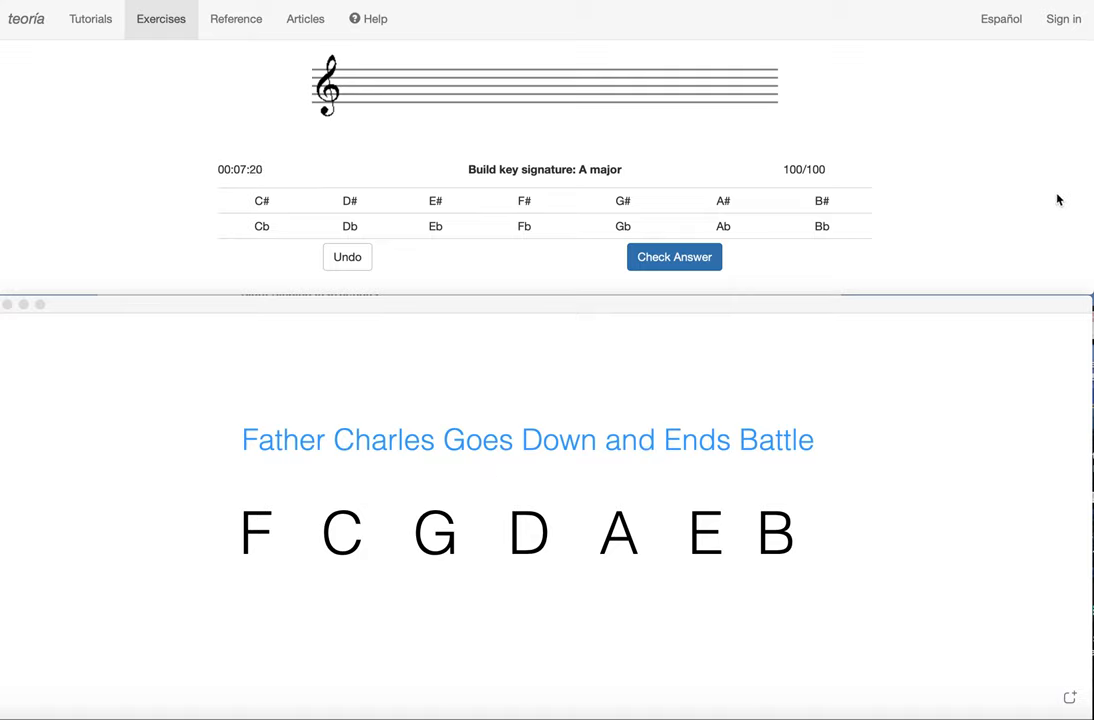
mouse_move(1039, 205)
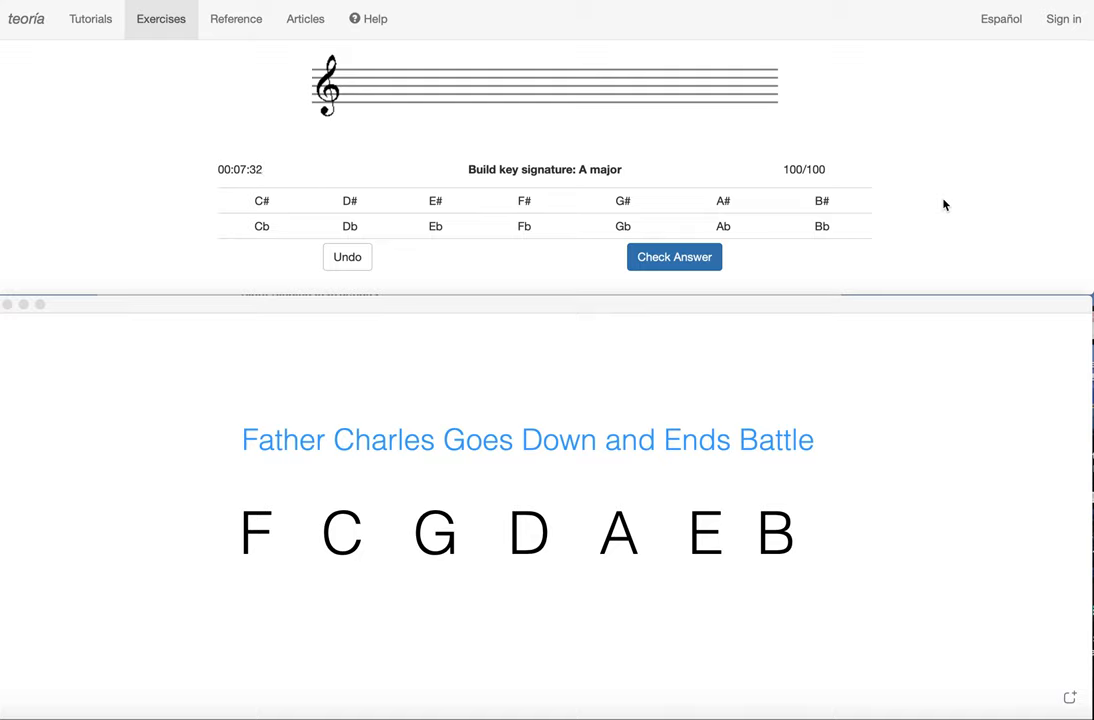
mouse_move(875, 240)
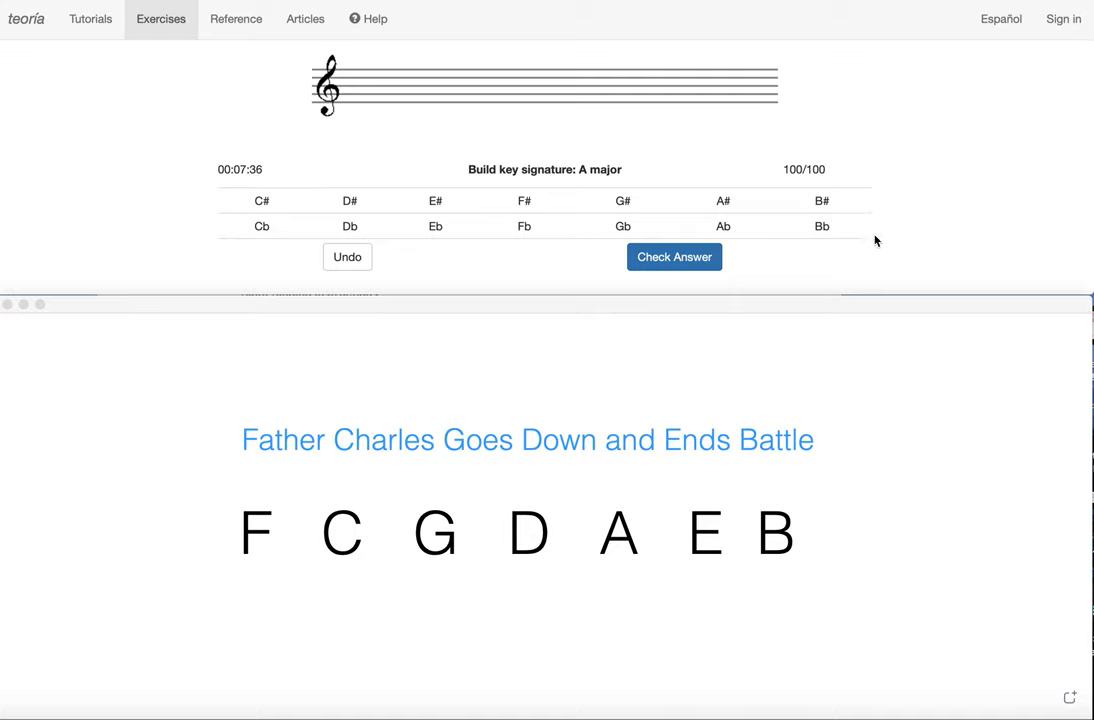
mouse_move(833, 287)
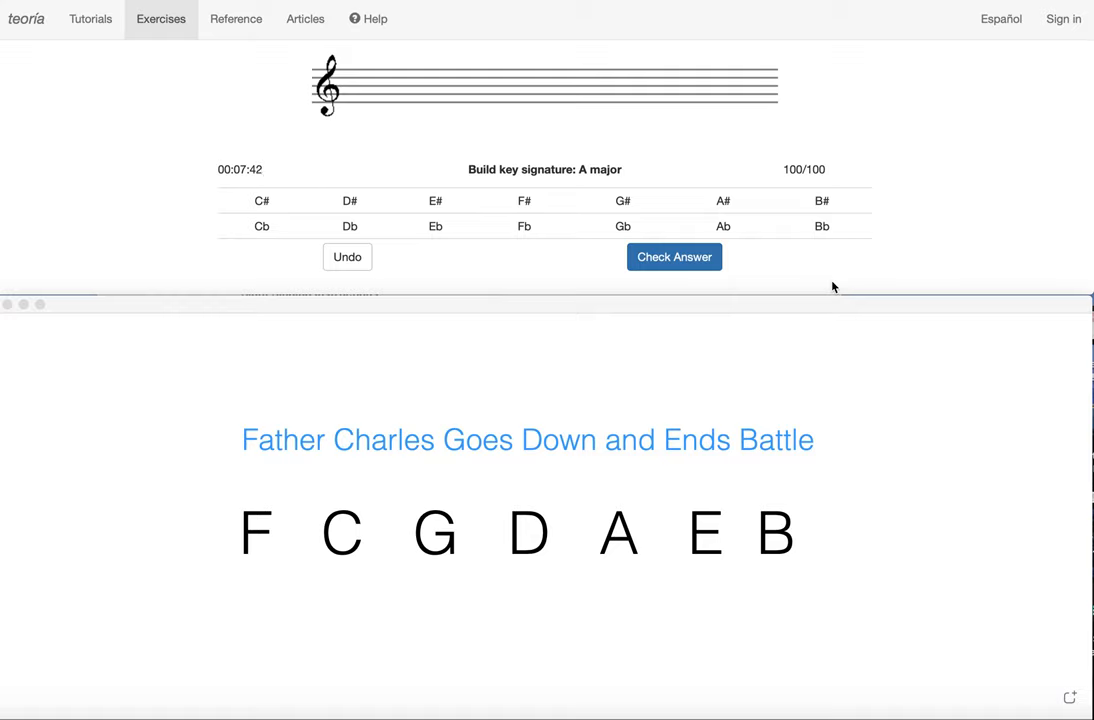
mouse_move(777, 377)
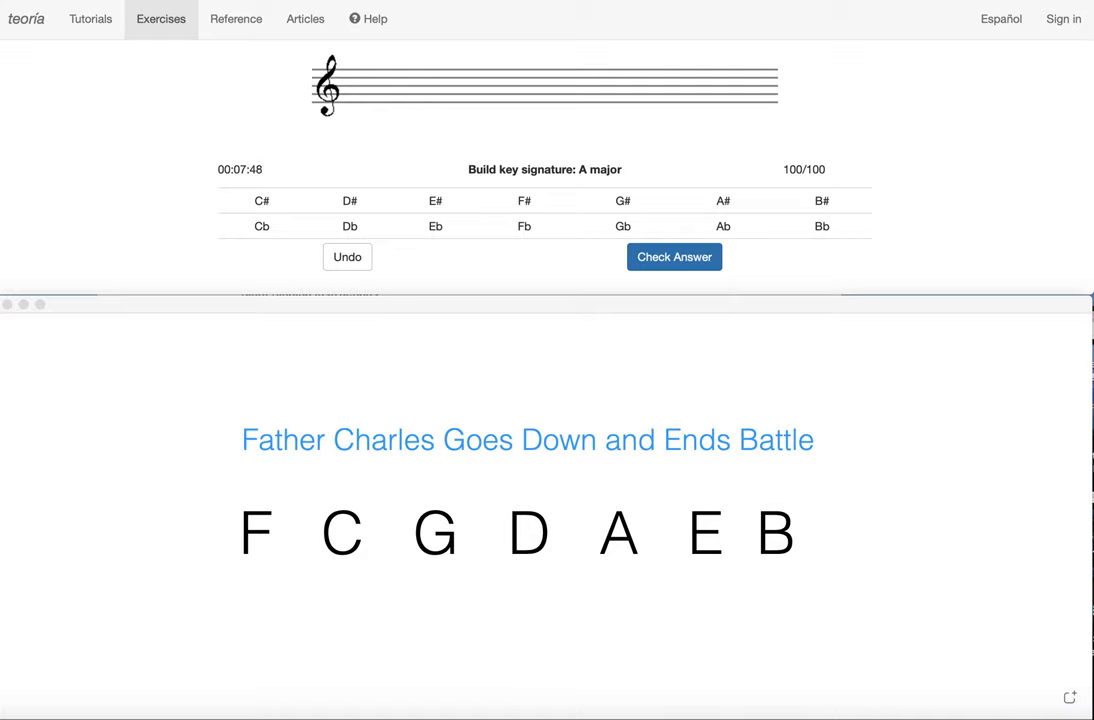
mouse_move(253, 602)
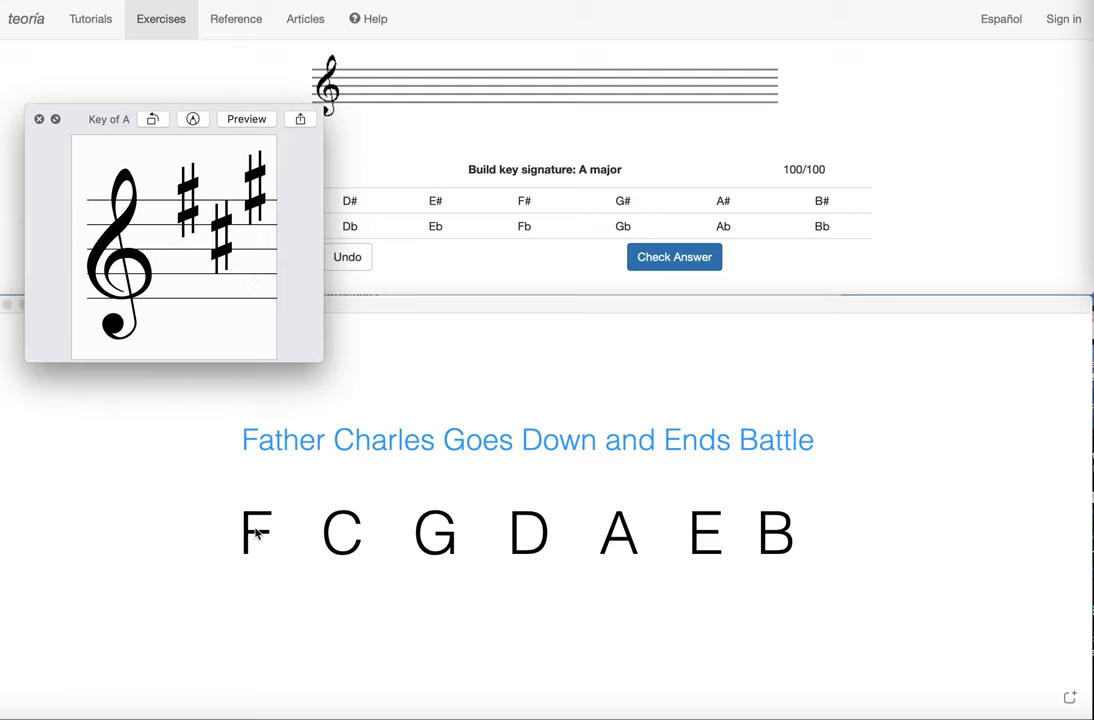
mouse_move(333, 561)
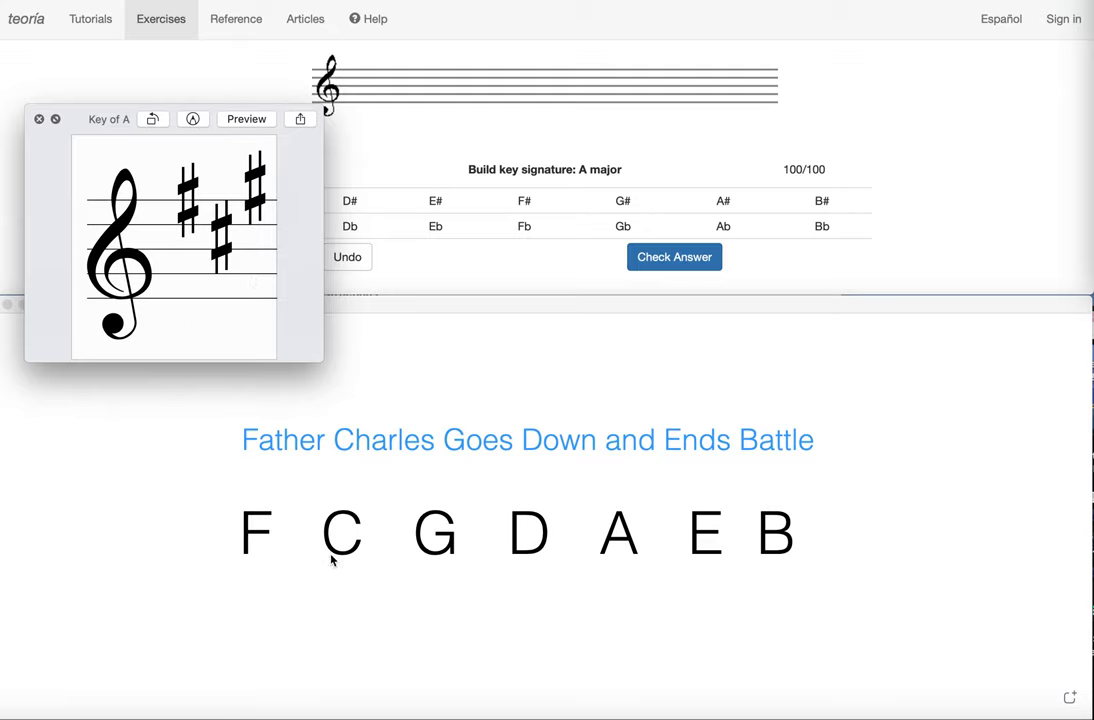
mouse_move(571, 578)
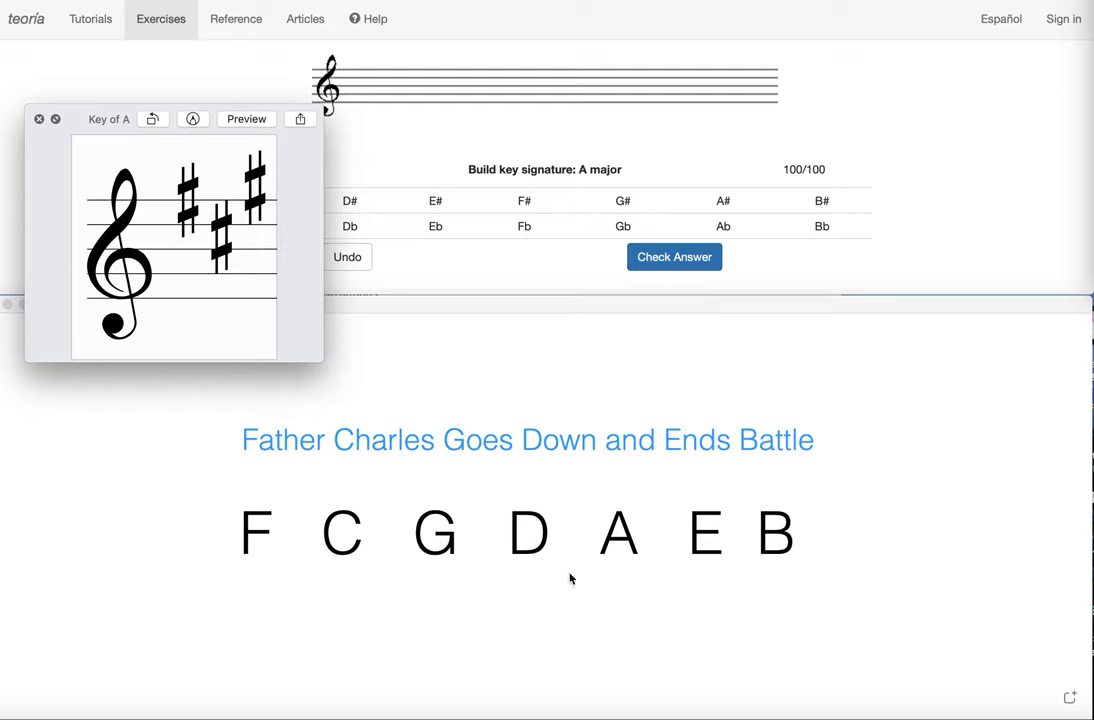
mouse_move(522, 557)
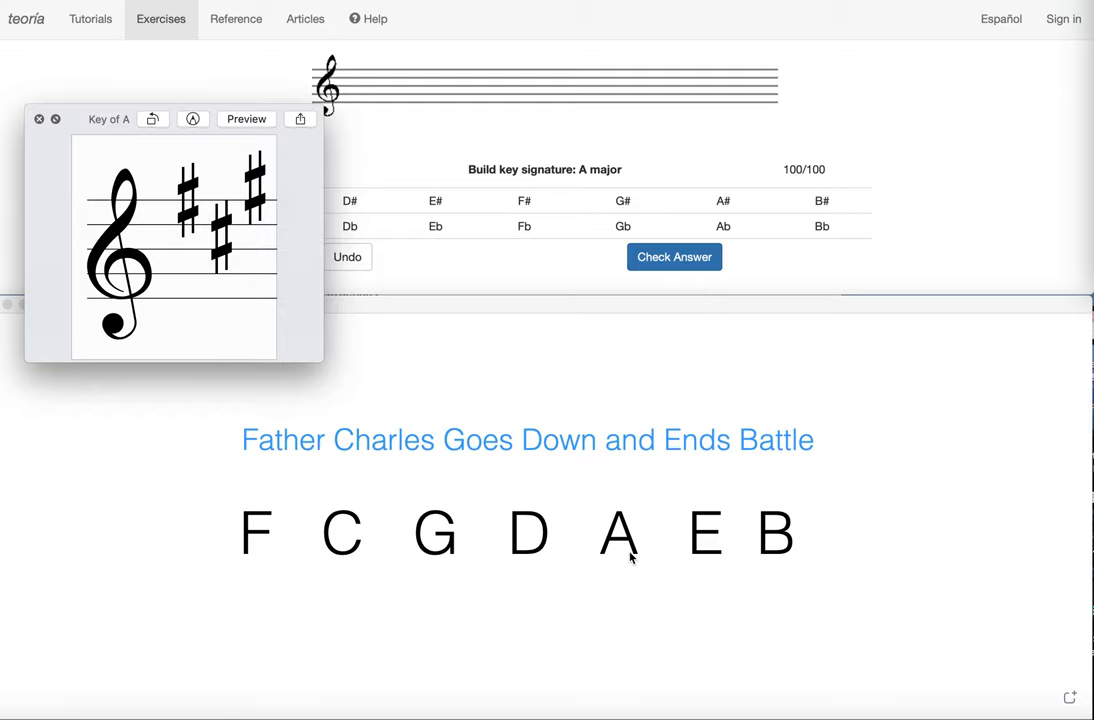
mouse_move(333, 540)
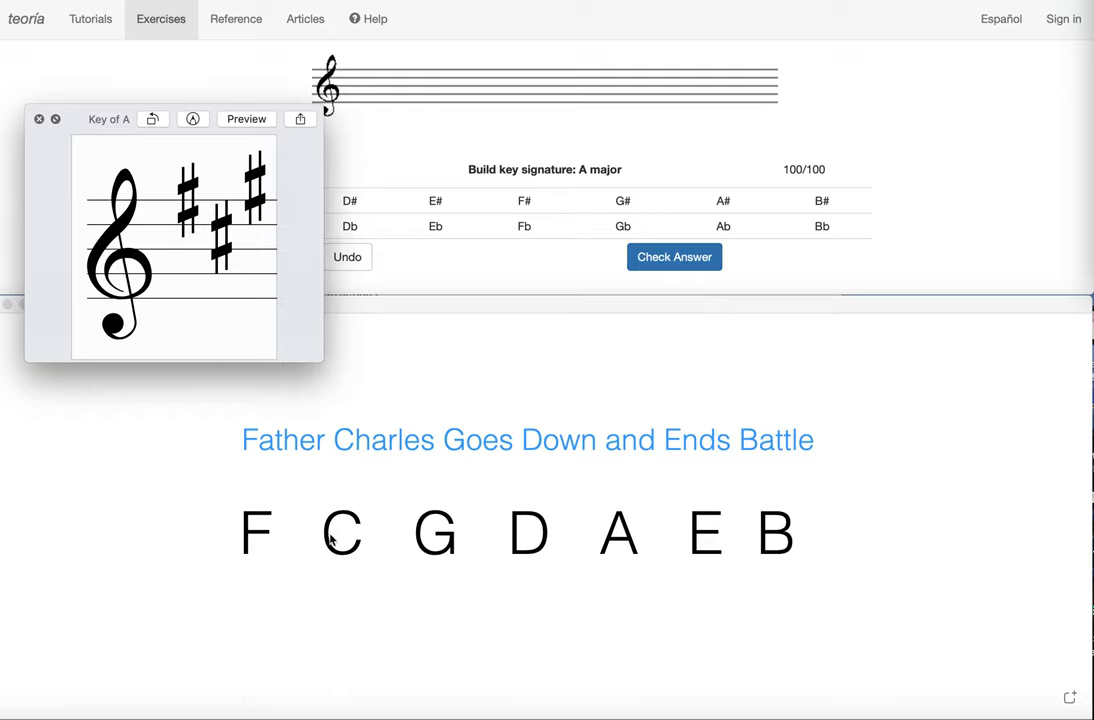
mouse_move(631, 574)
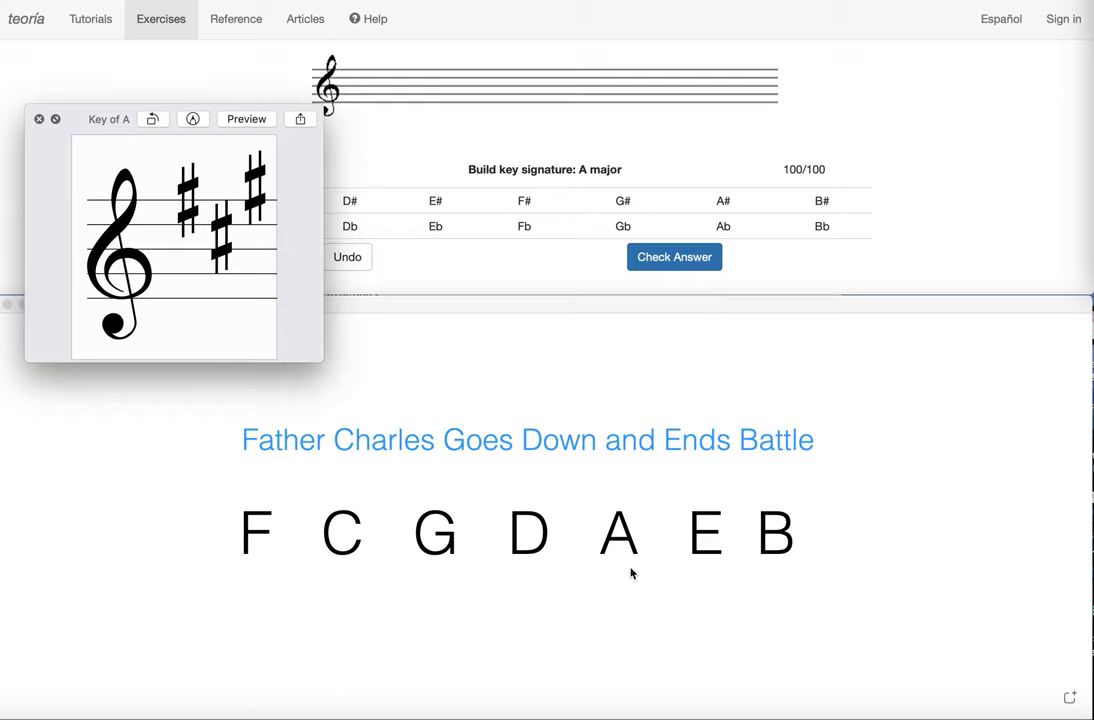
- Close the A major reference picture to return to the unanswered exercise
left_click(40, 119)
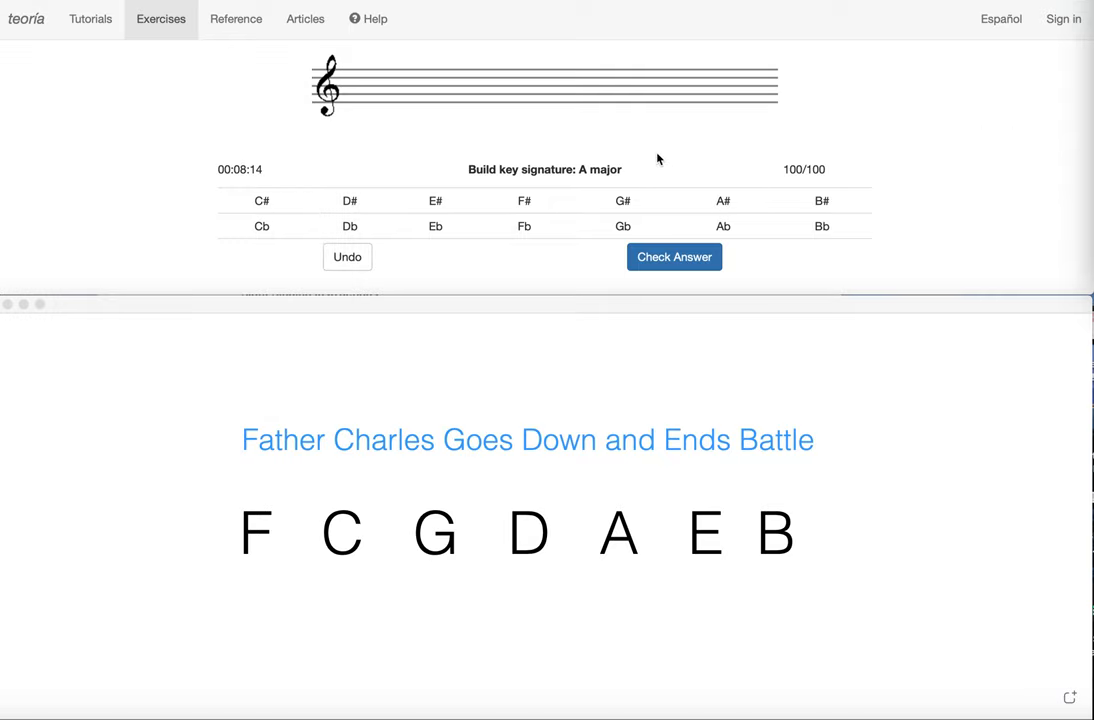
mouse_move(602, 139)
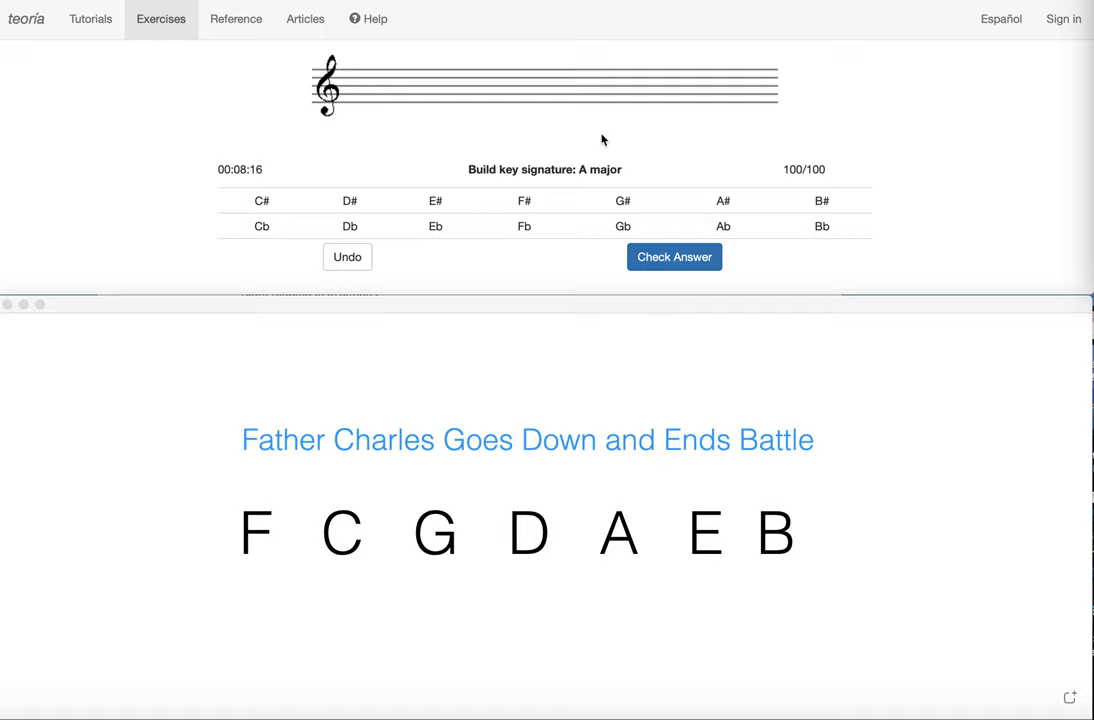
mouse_move(593, 177)
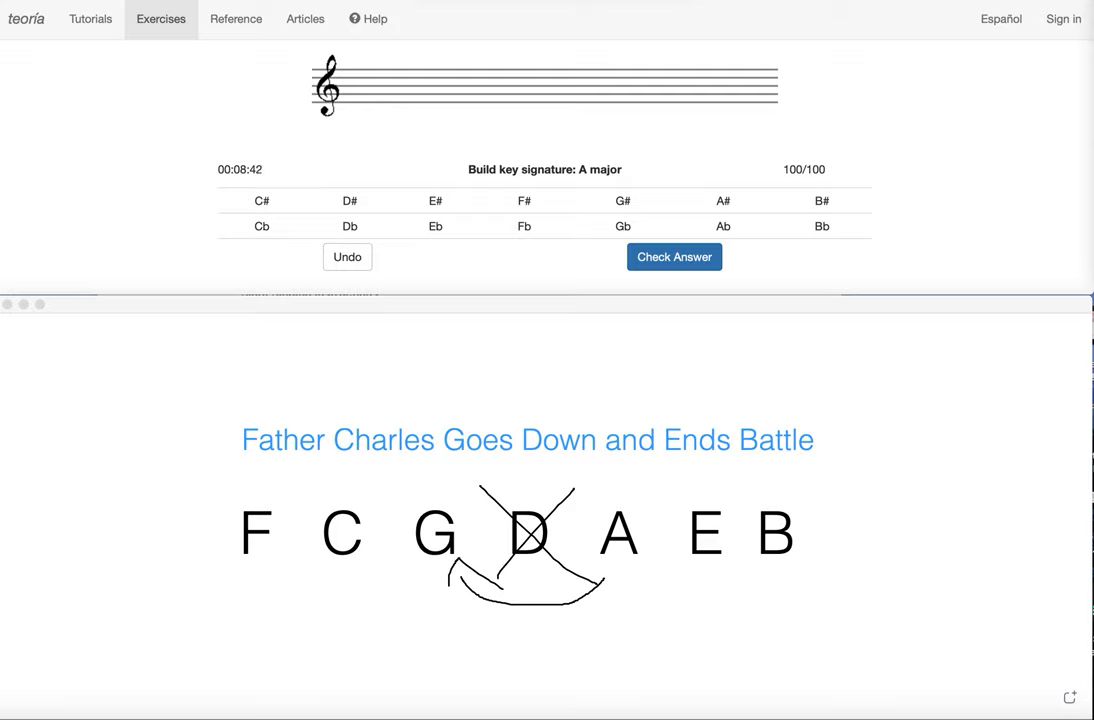
mouse_move(597, 202)
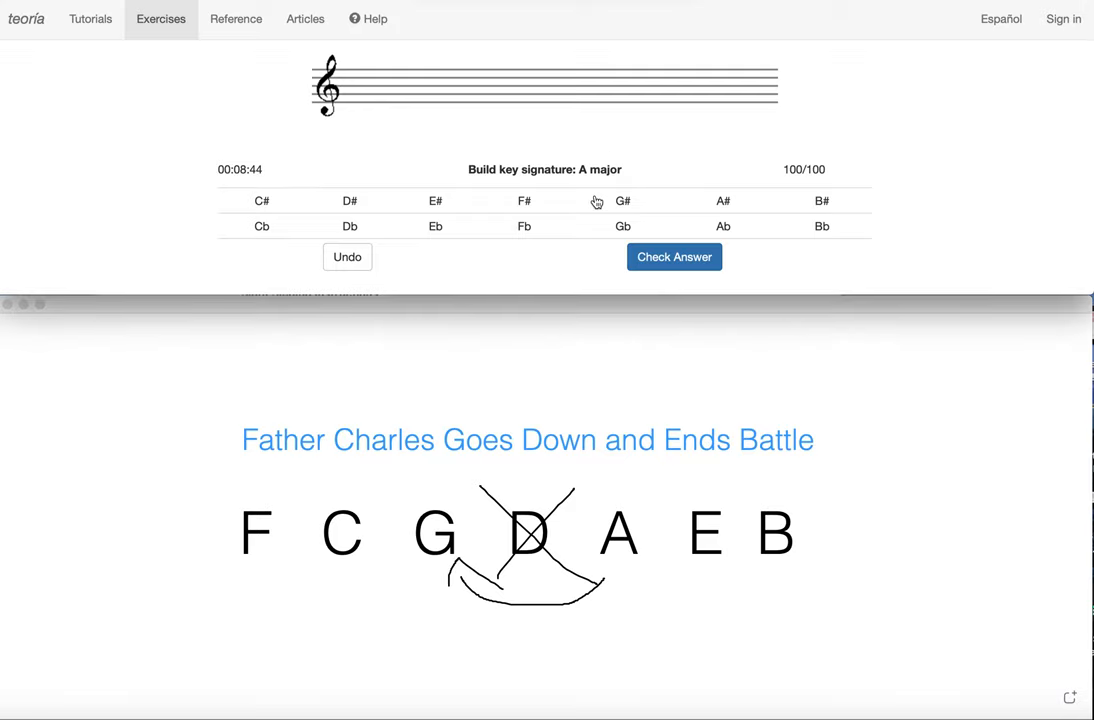
mouse_move(590, 200)
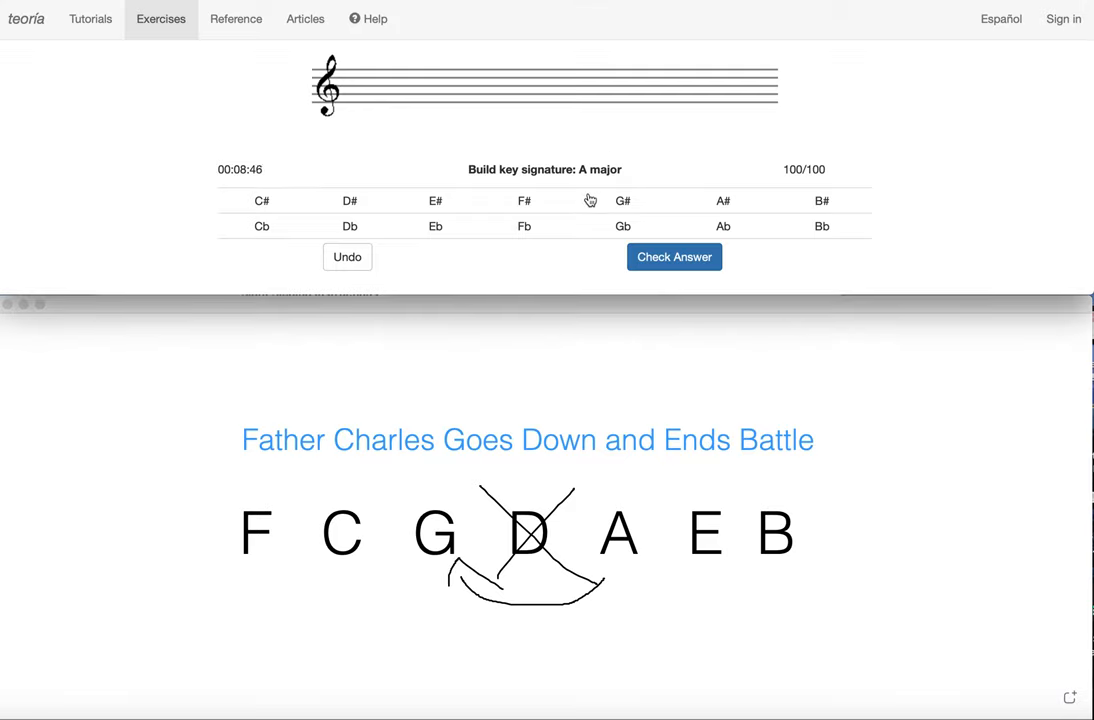
mouse_move(388, 286)
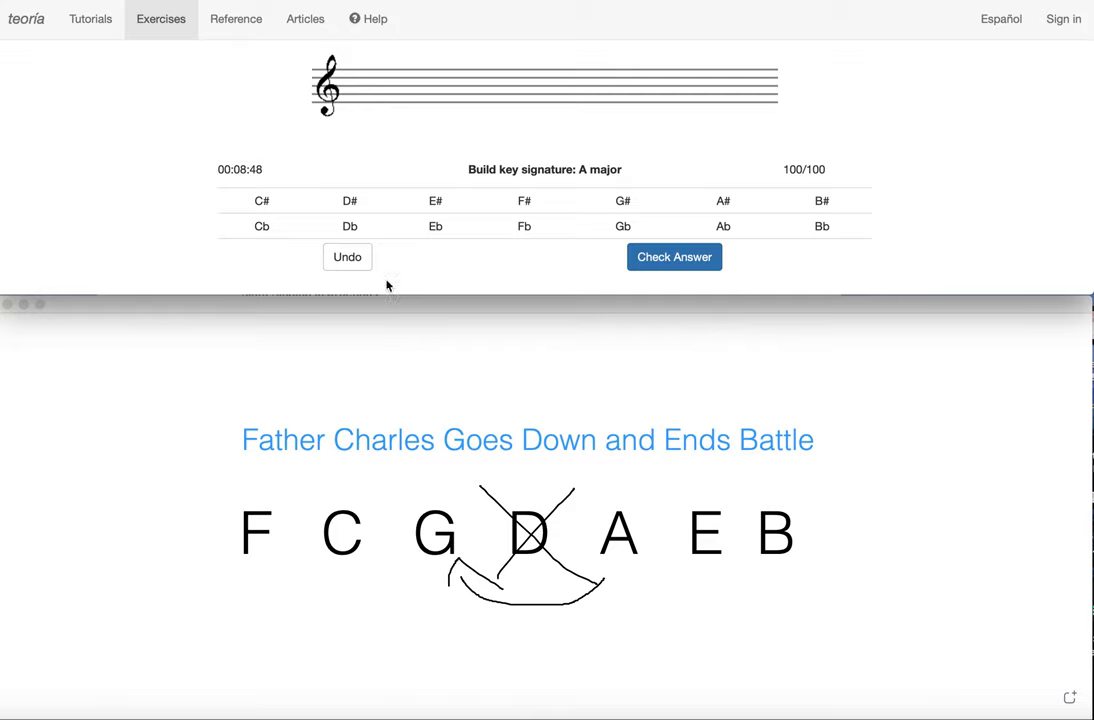
- Add sharps to the A major staff, clearing them with Undo and re-entering
left_click(524, 200)
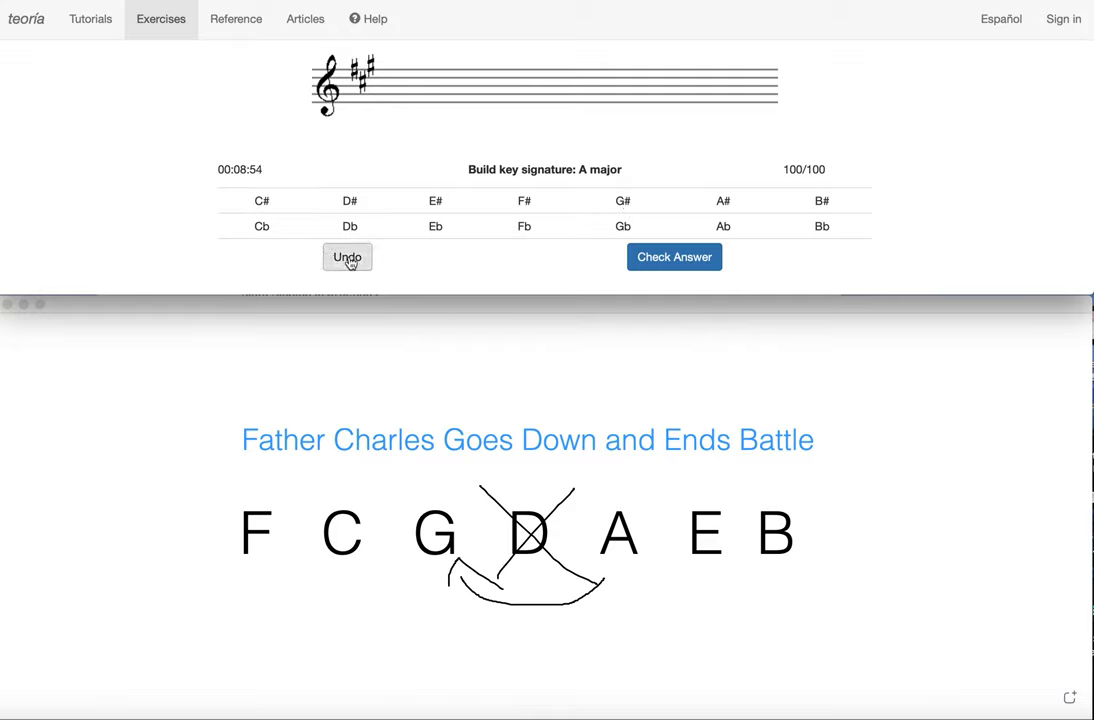
left_click(347, 257)
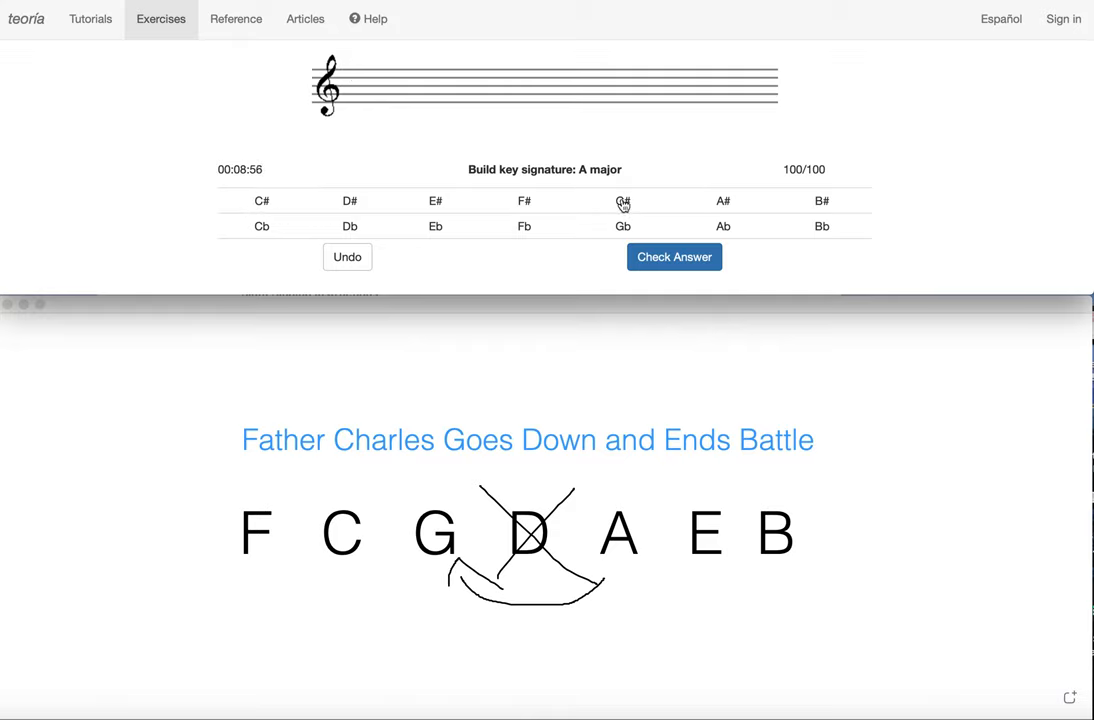
left_click(623, 200)
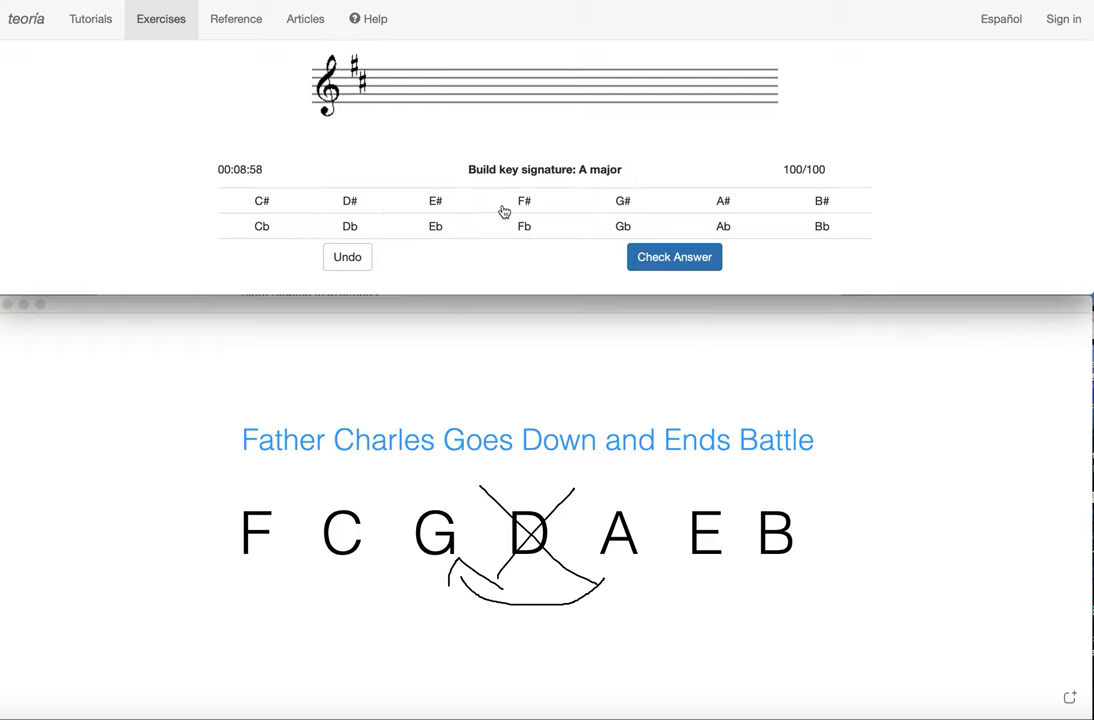
left_click(524, 200)
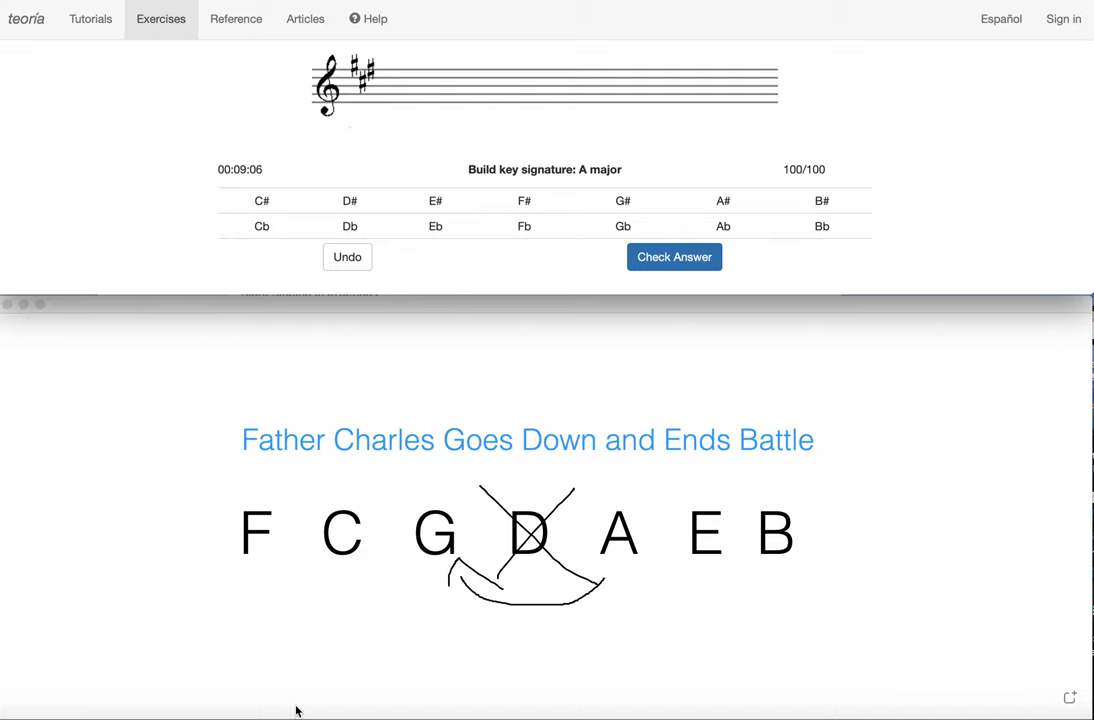
mouse_move(247, 548)
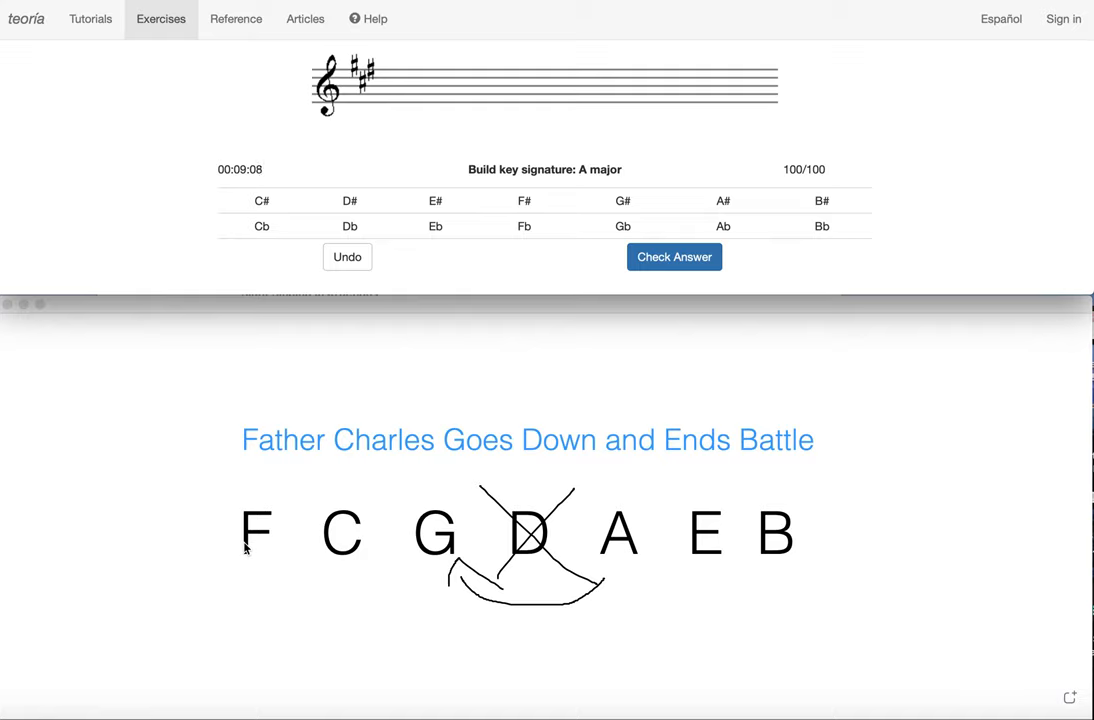
mouse_move(297, 543)
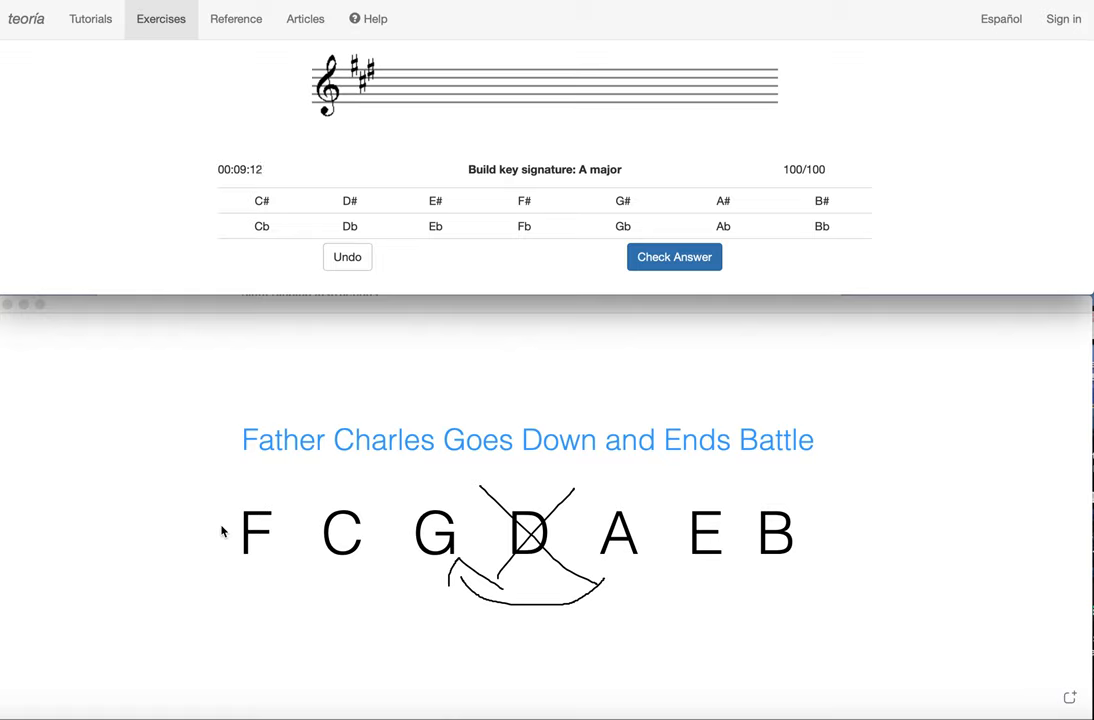
left_click(347, 257)
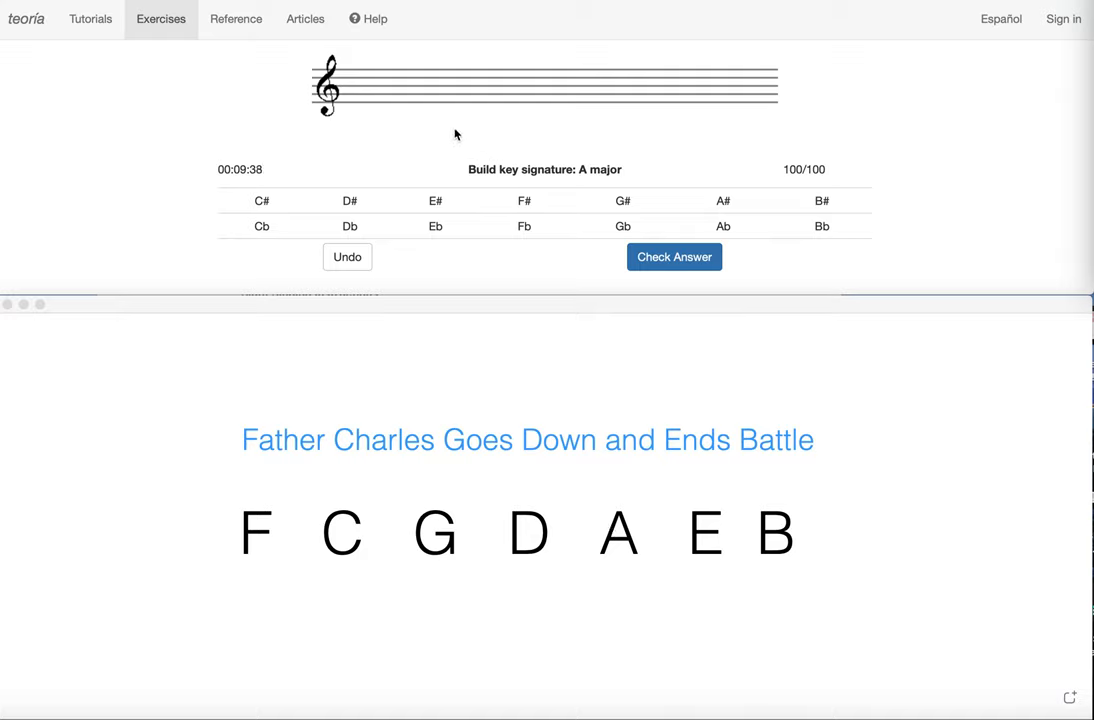
mouse_move(465, 128)
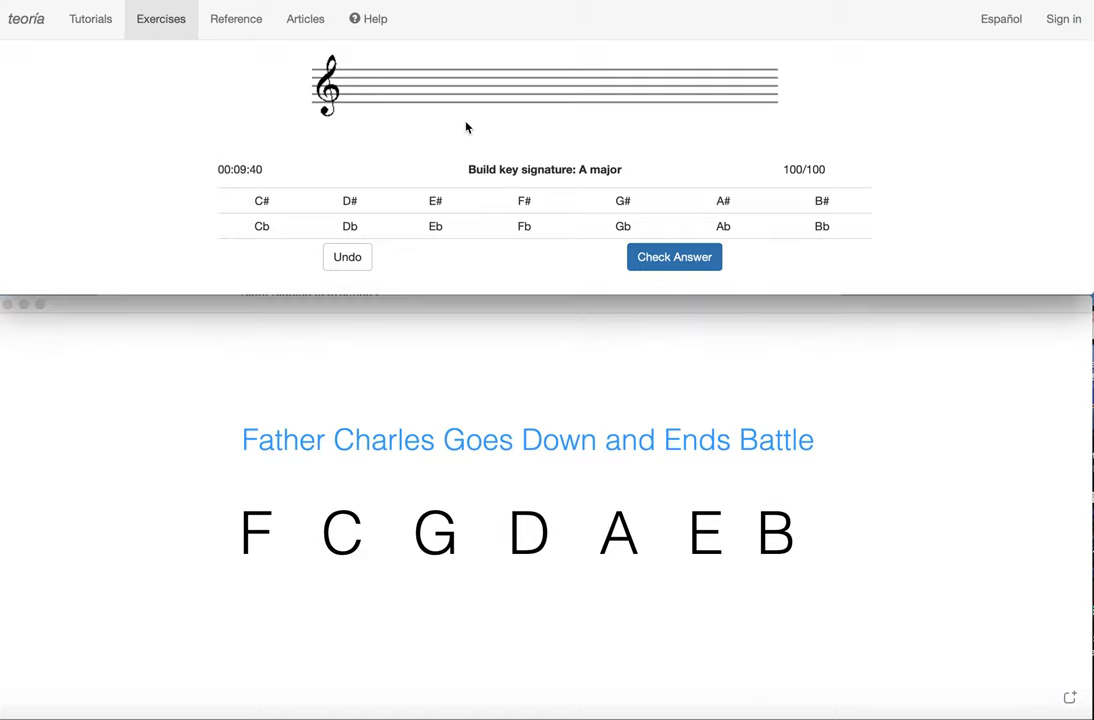
mouse_move(590, 190)
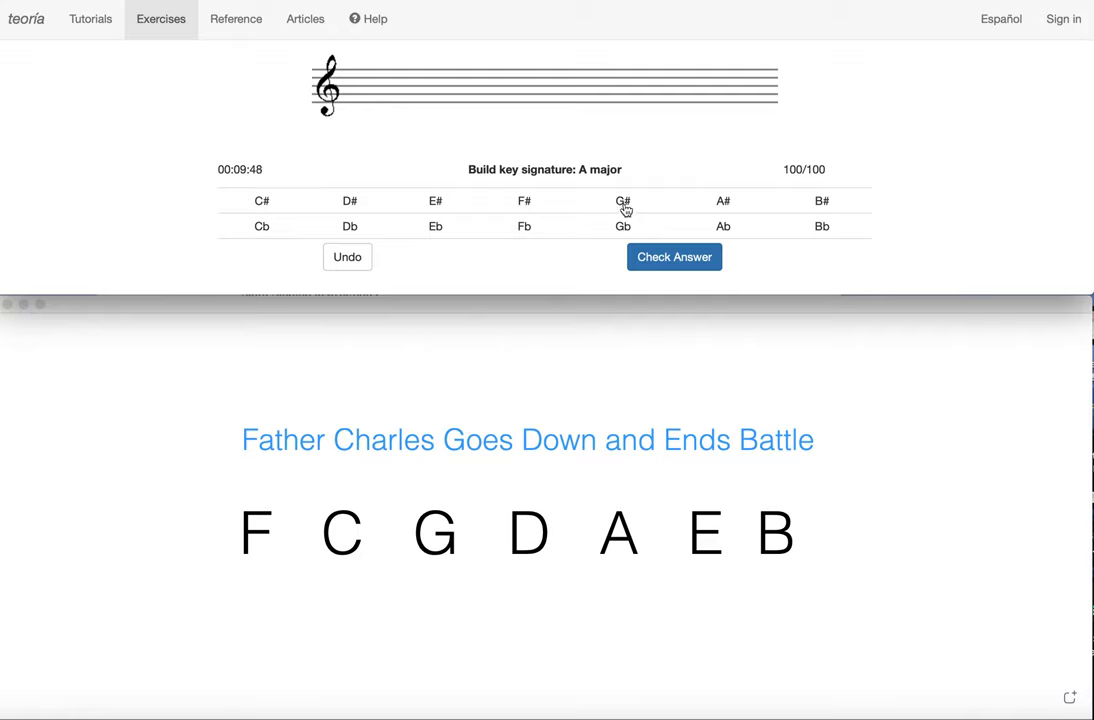
- Add and undo a sharp, then submit the A major key signature
left_click(623, 200)
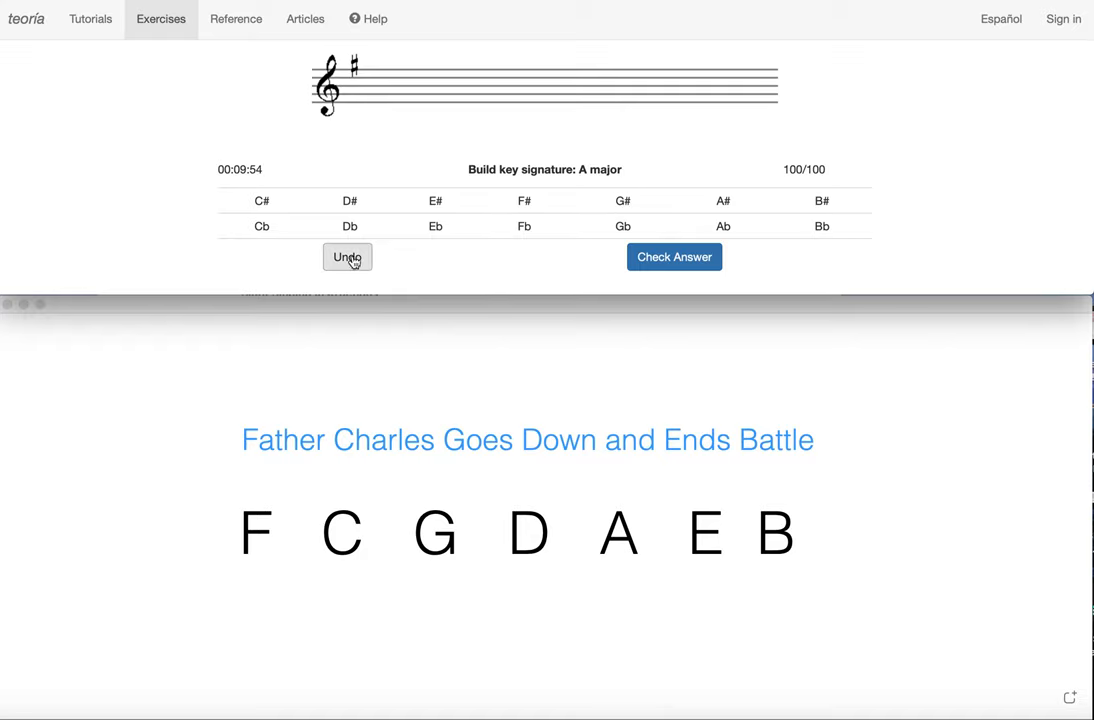
left_click(347, 257)
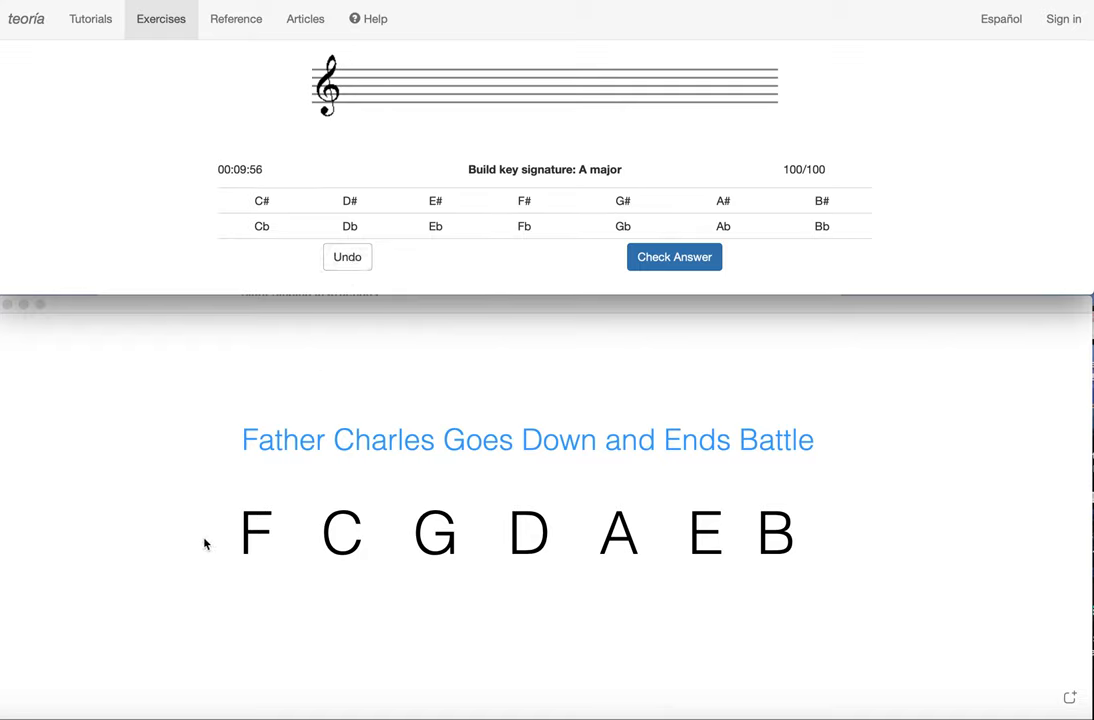
mouse_move(405, 583)
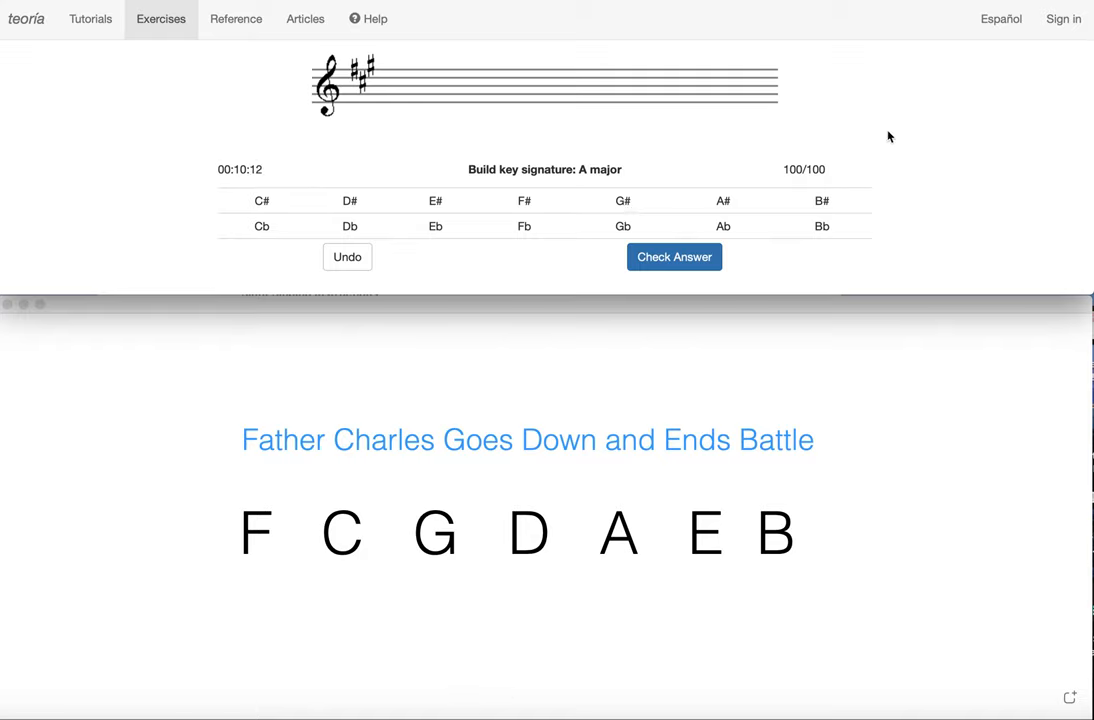
mouse_move(446, 49)
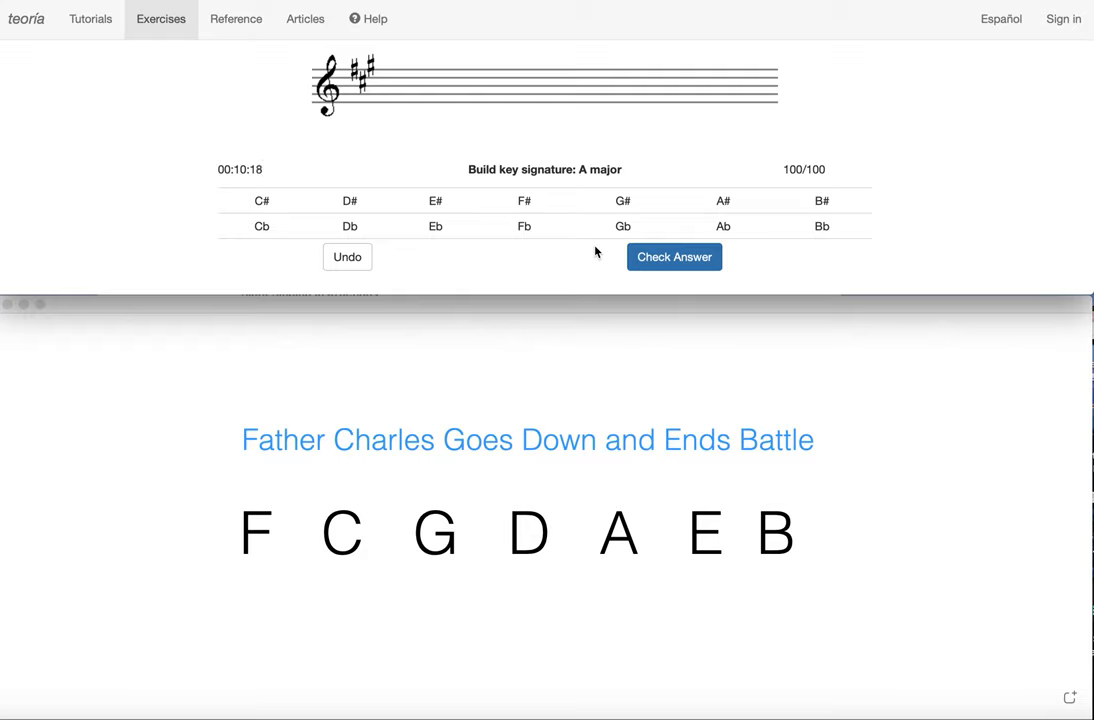
mouse_move(608, 280)
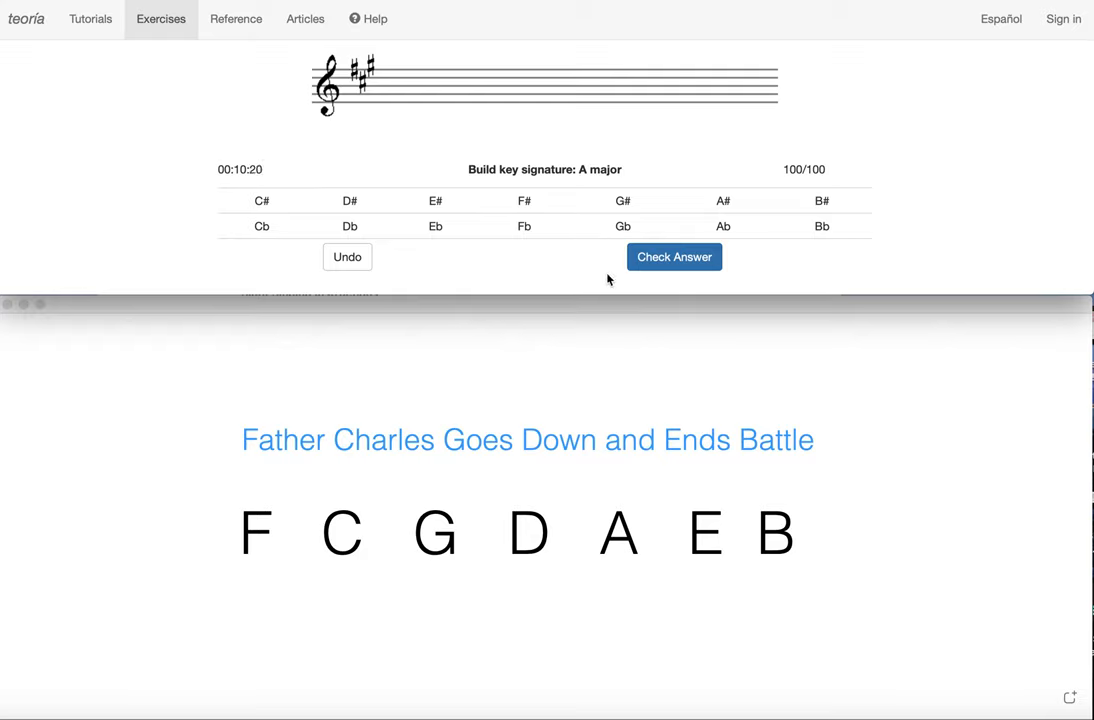
mouse_move(226, 568)
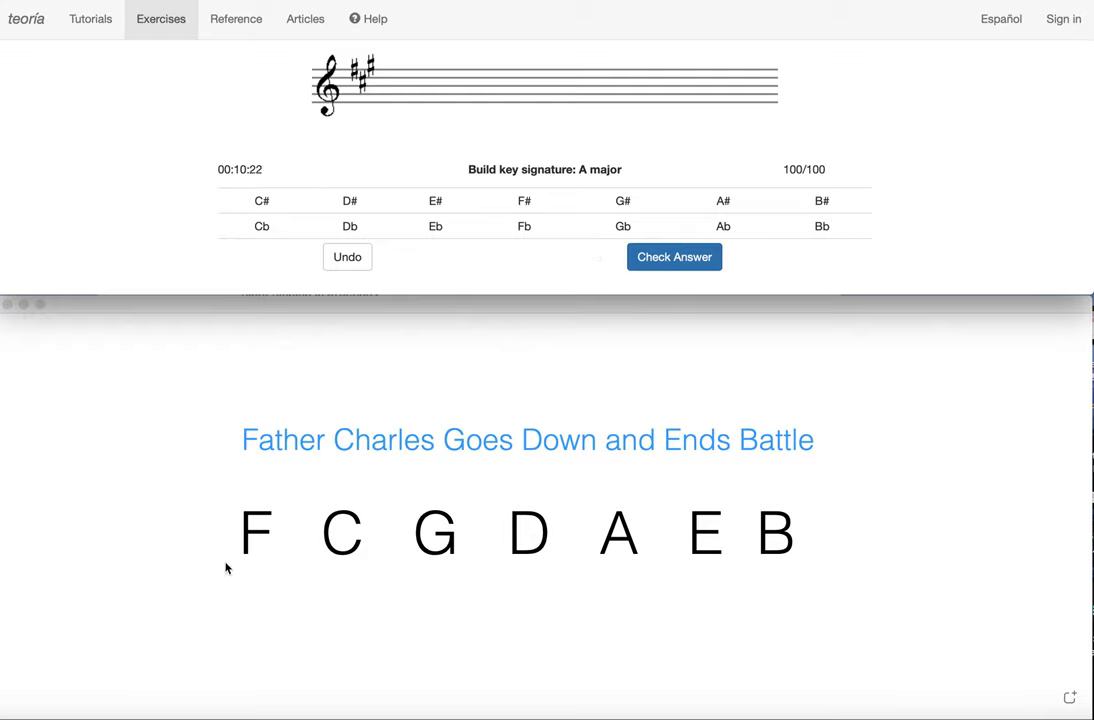
mouse_move(778, 258)
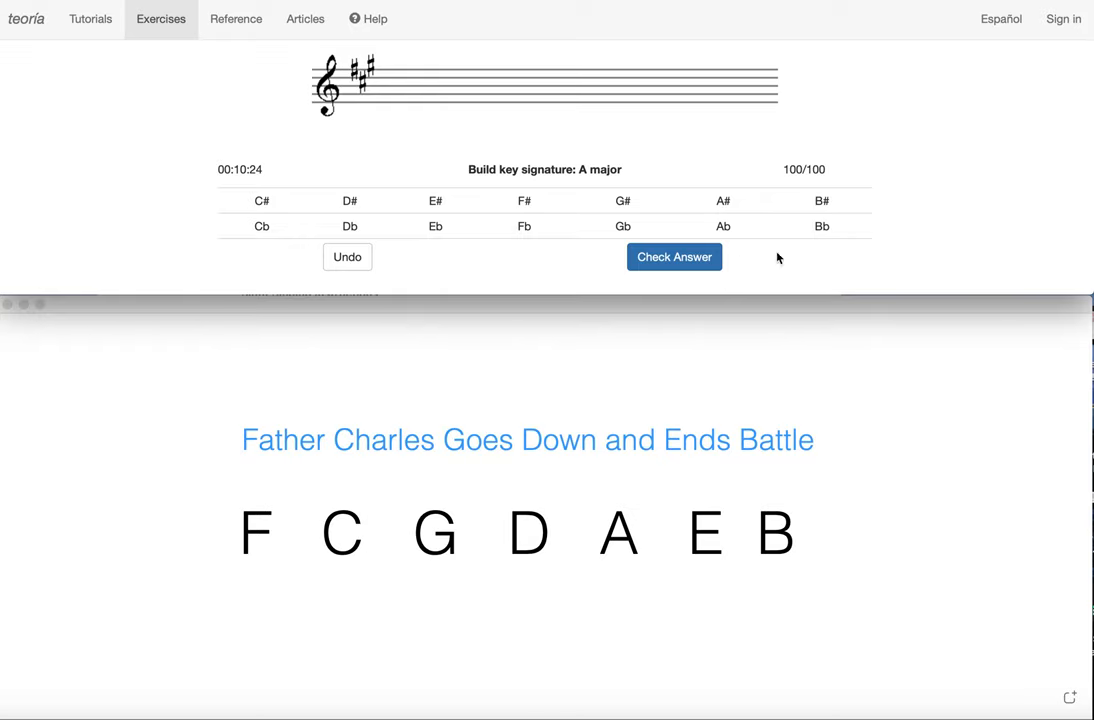
left_click(674, 257)
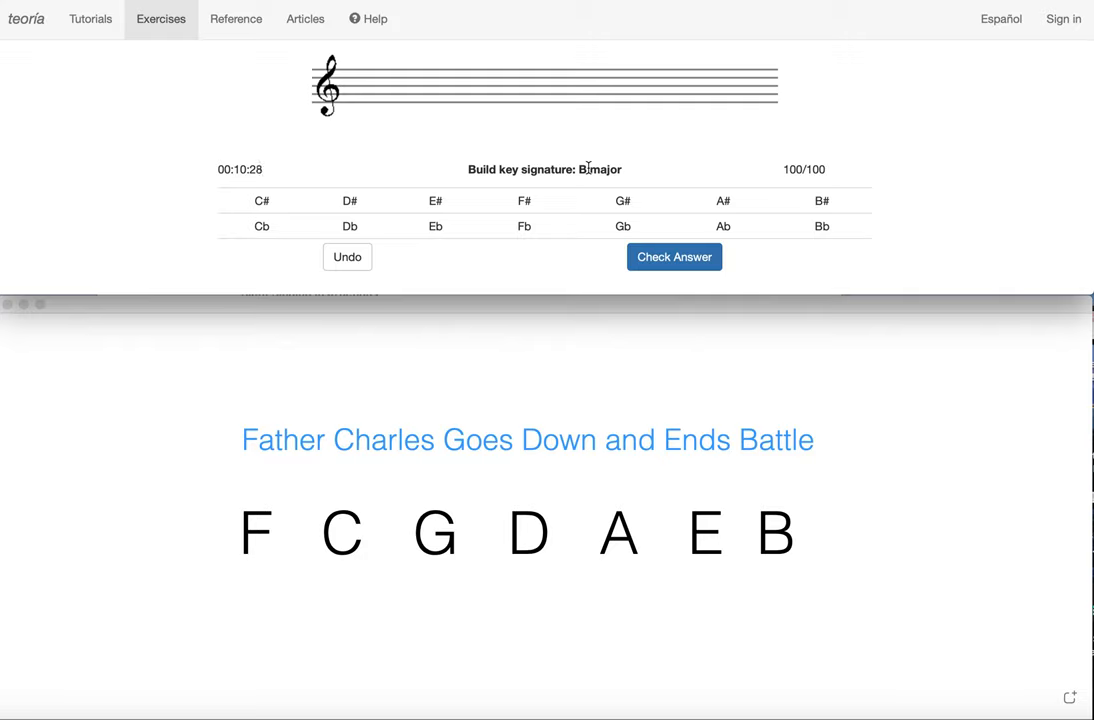
mouse_move(499, 57)
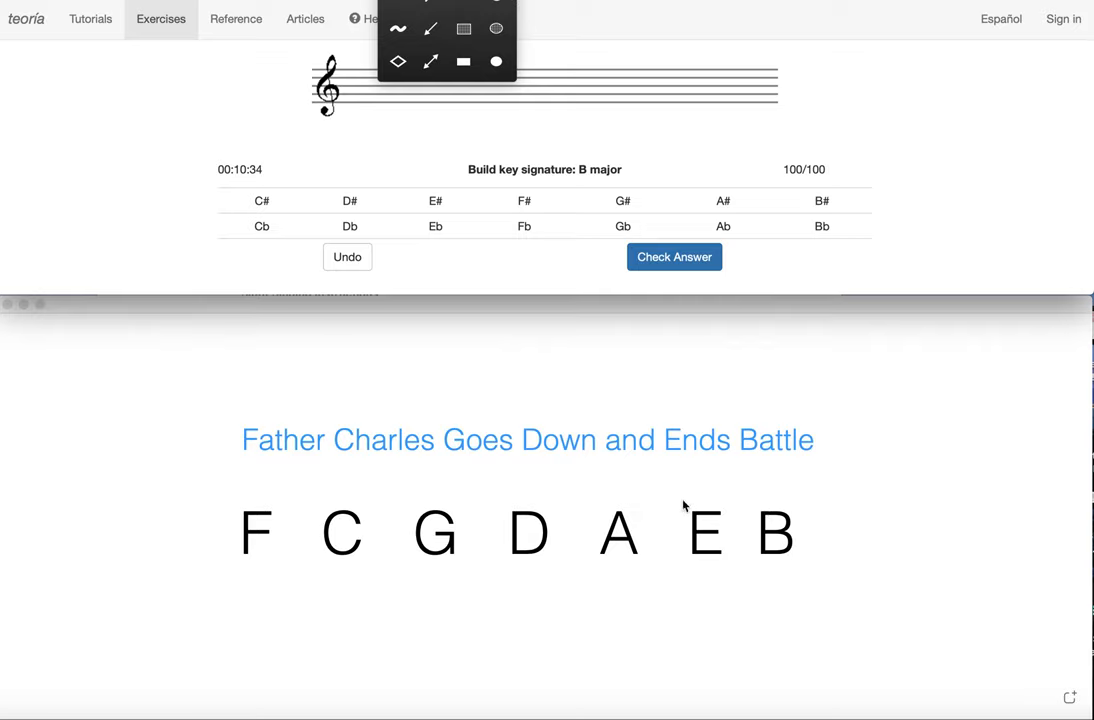
left_click_drag(682, 505, 730, 570)
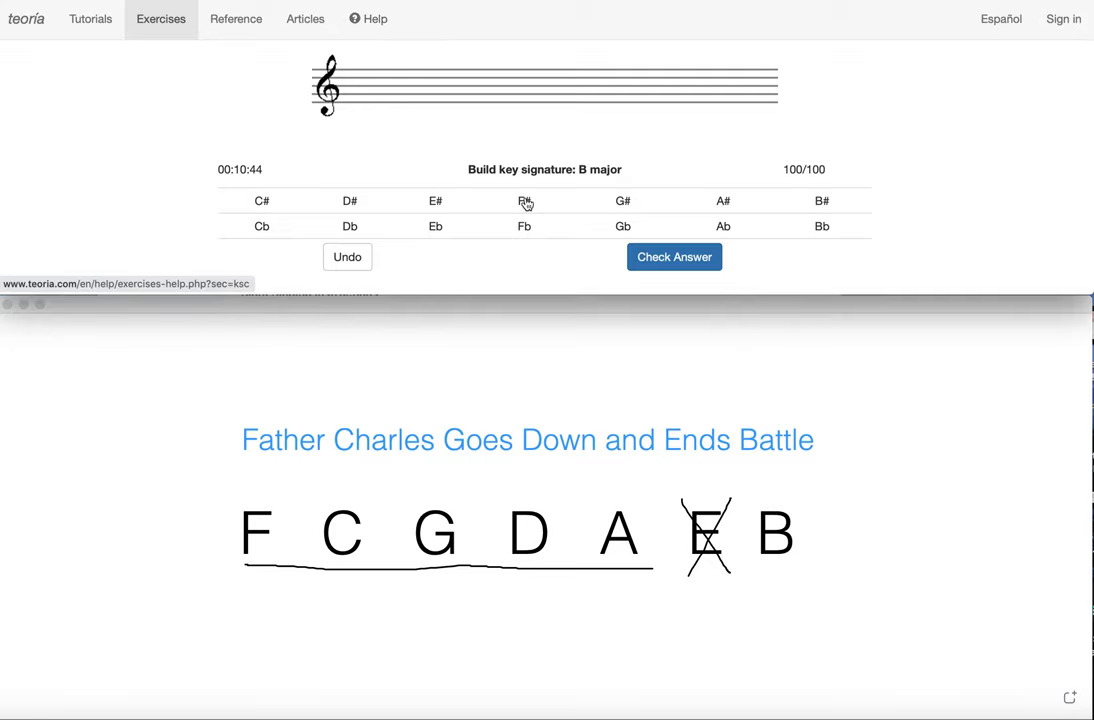
left_click(524, 200)
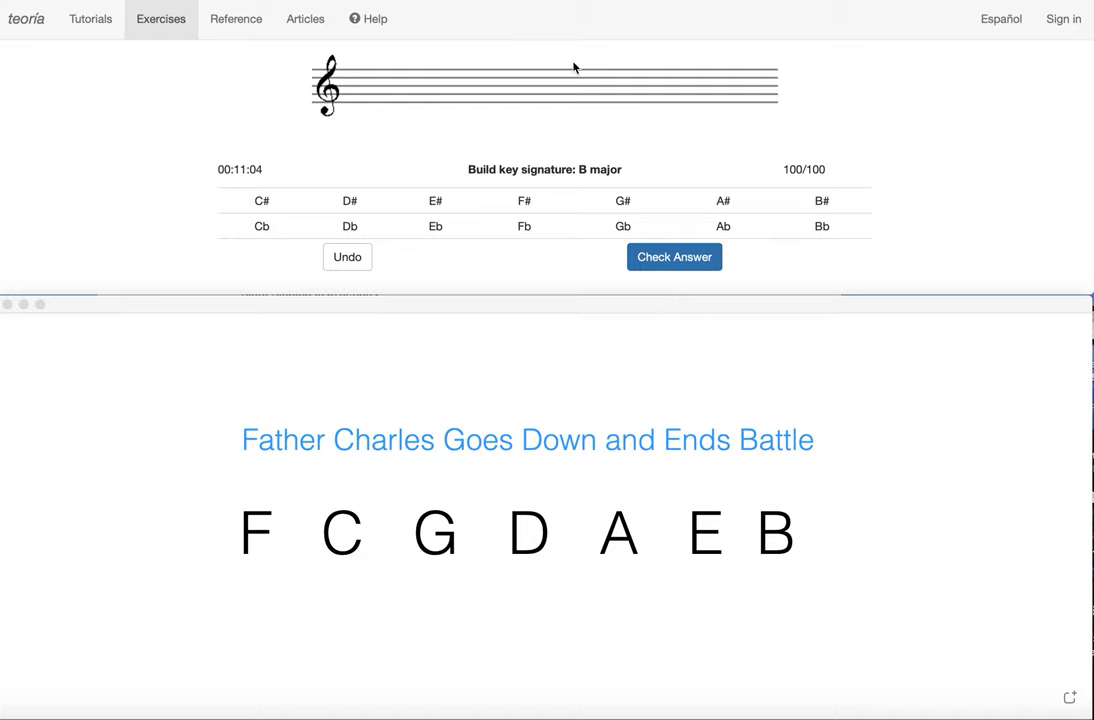
mouse_move(587, 159)
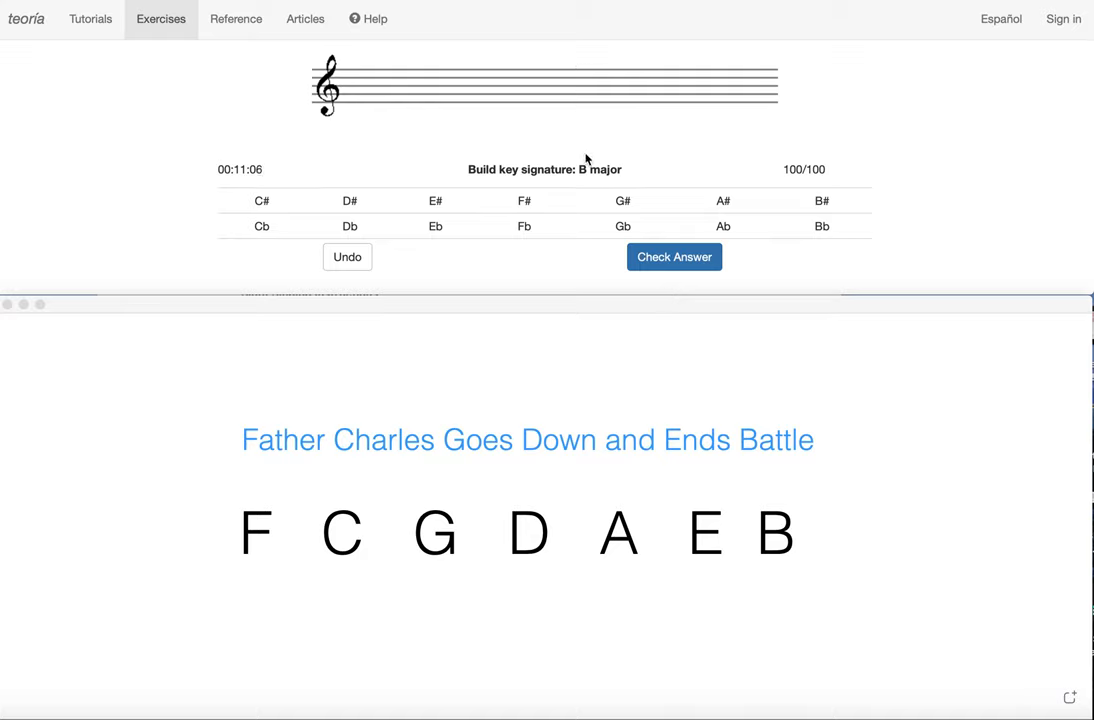
mouse_move(593, 182)
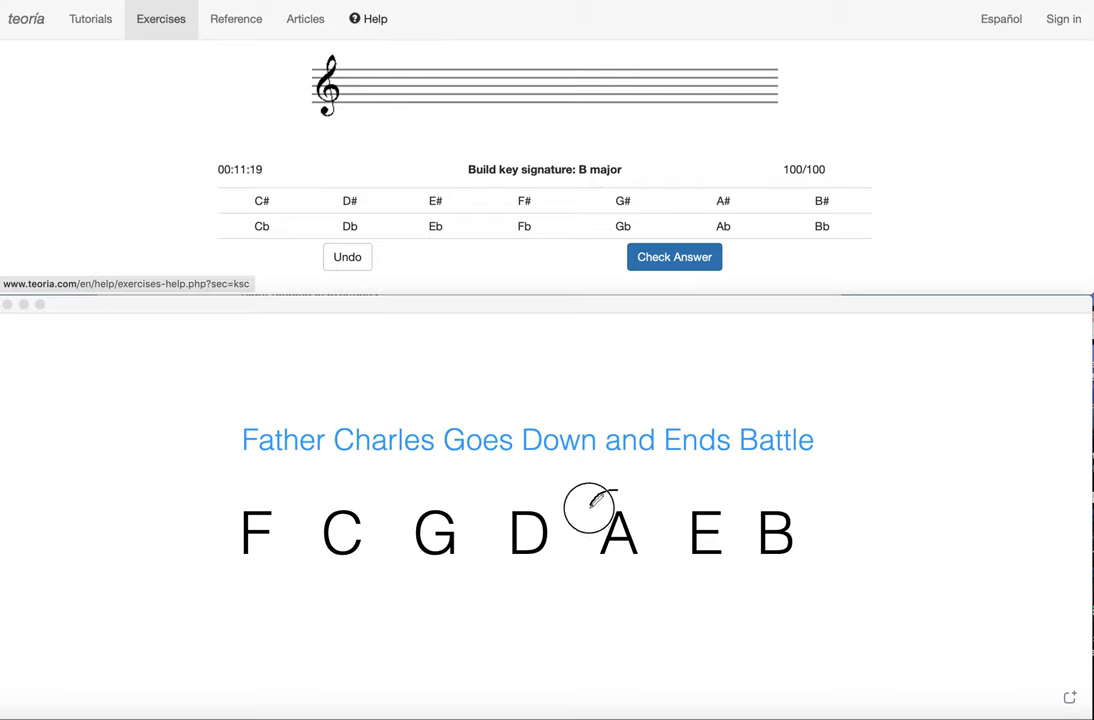
- Submit the five-sharp B major key signature (F#, C#, G#, D#, A#) for checking
left_click_drag(590, 500, 620, 580)
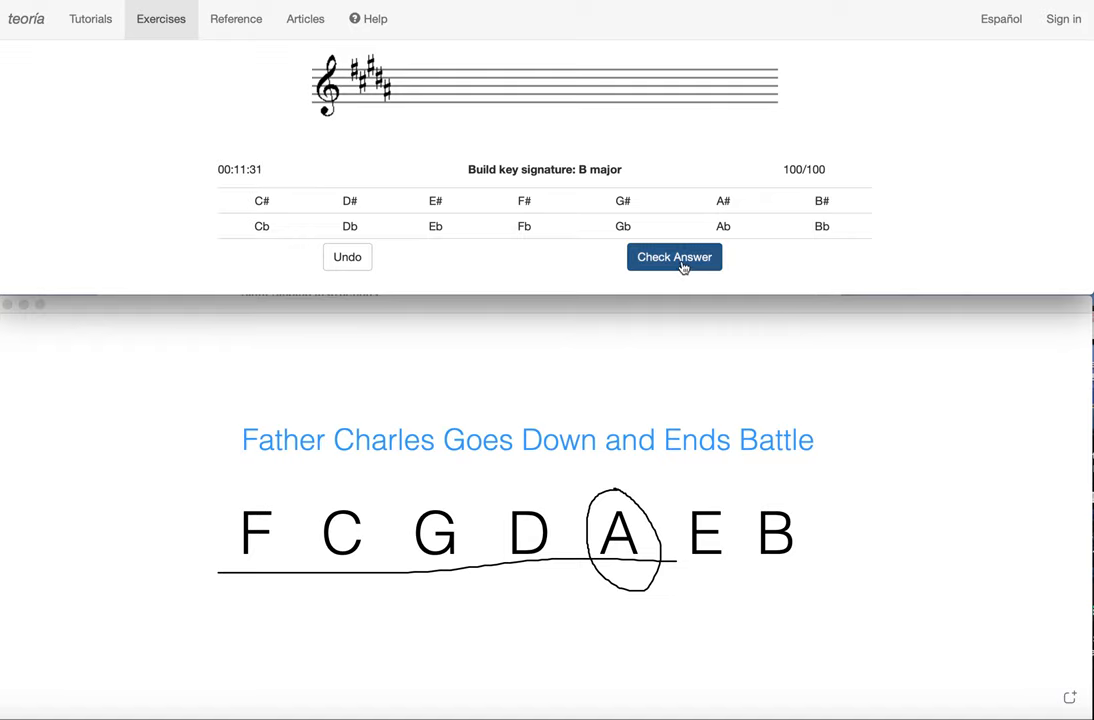
left_click(674, 257)
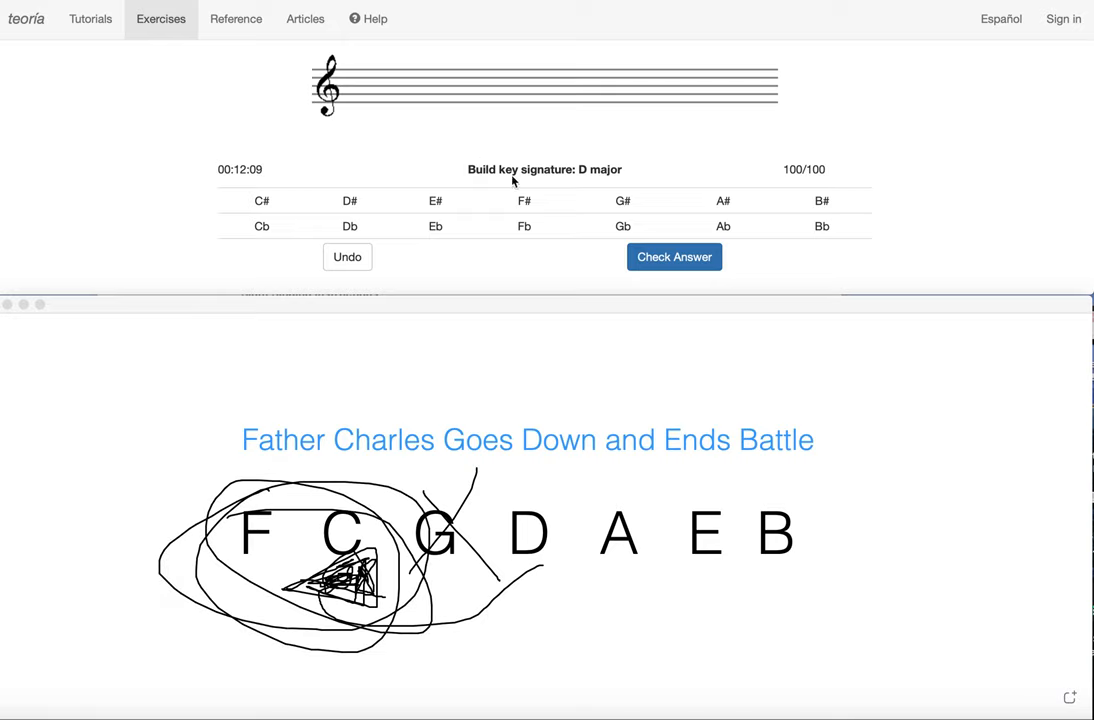
- Place two sharps on the D major treble staff
left_click(350, 201)
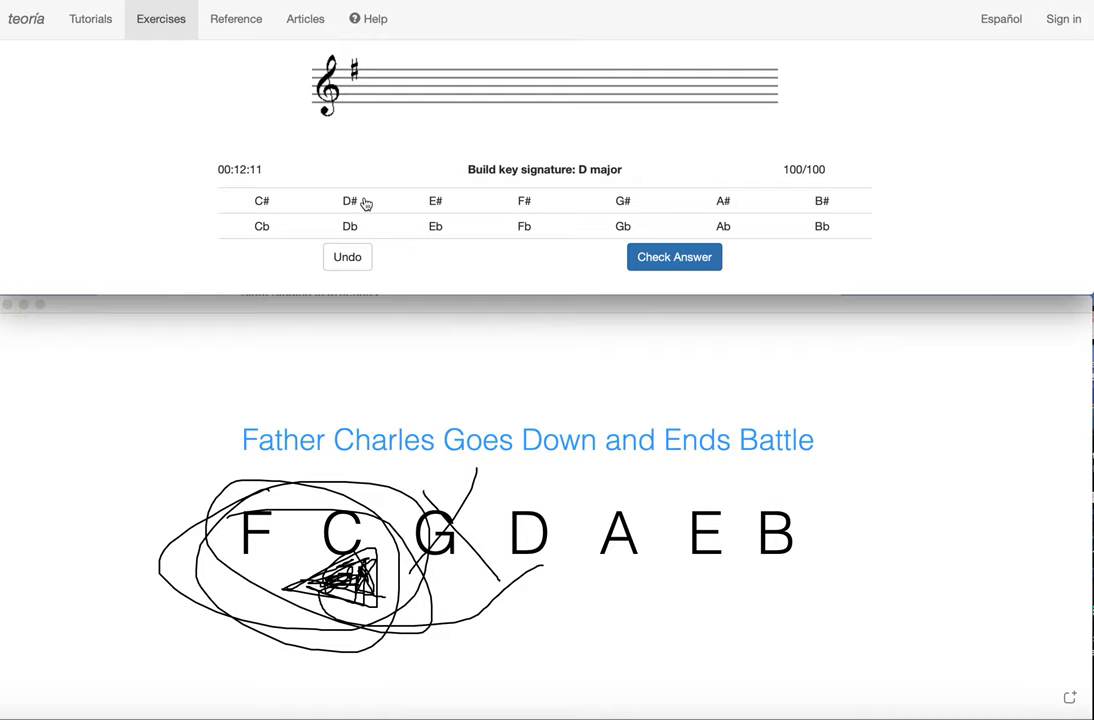
left_click(350, 201)
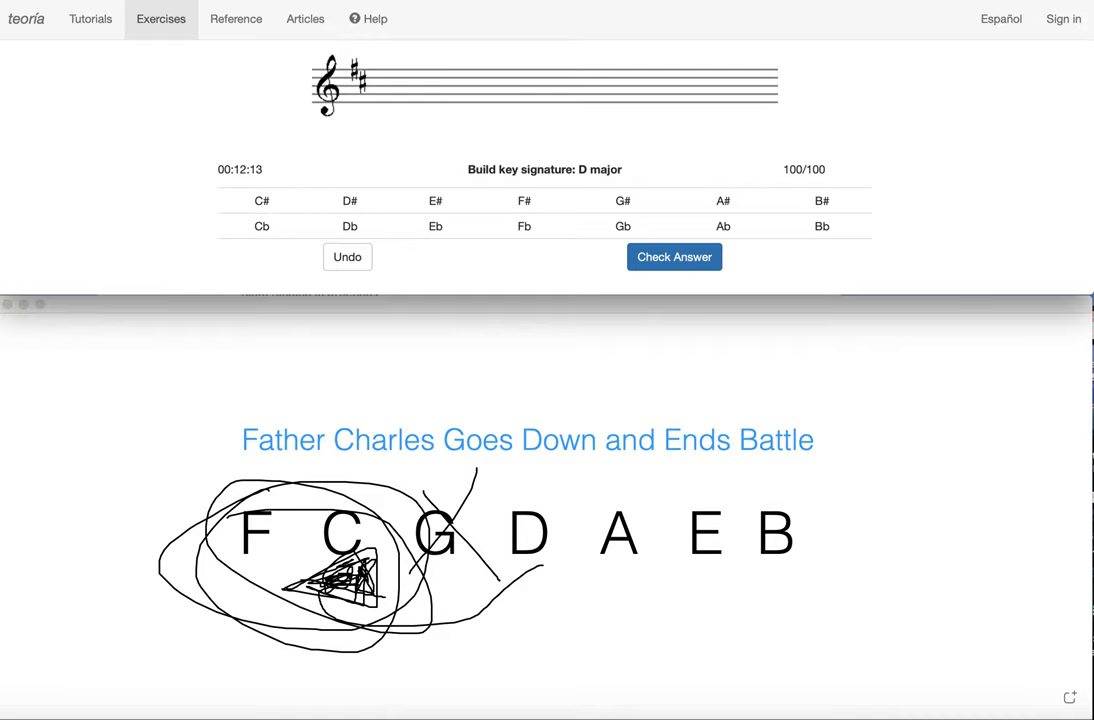
mouse_move(568, 401)
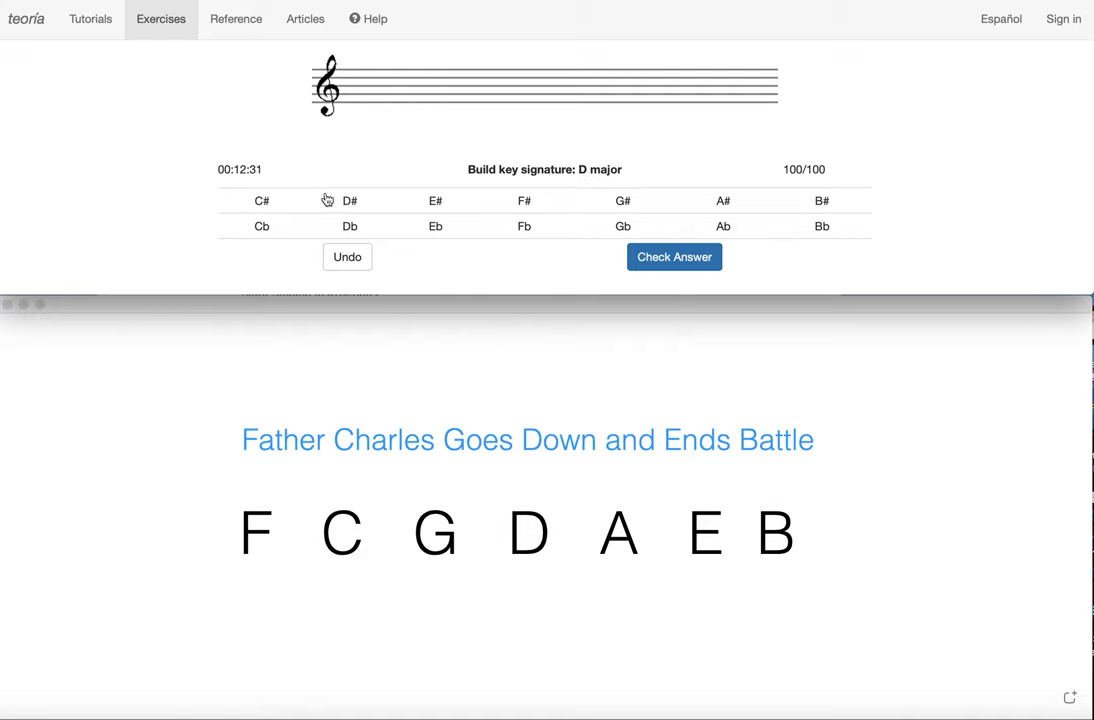
- Enter F# and submit the two-sharp D major key signature, marked Correct
left_click(261, 200)
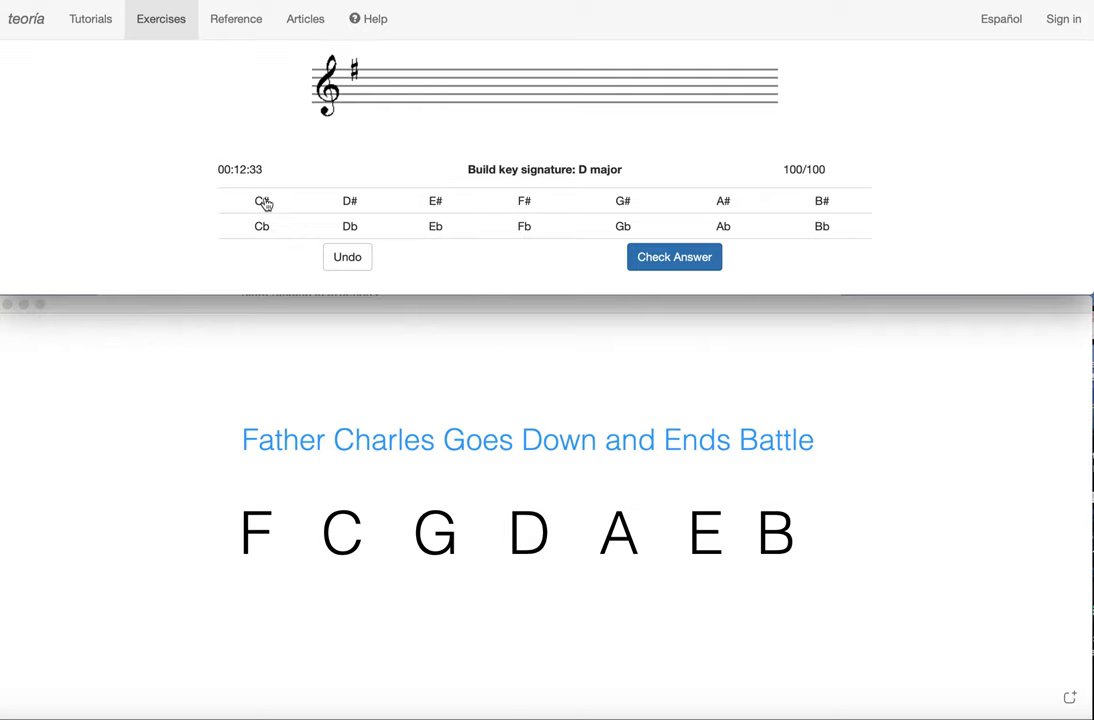
left_click(674, 257)
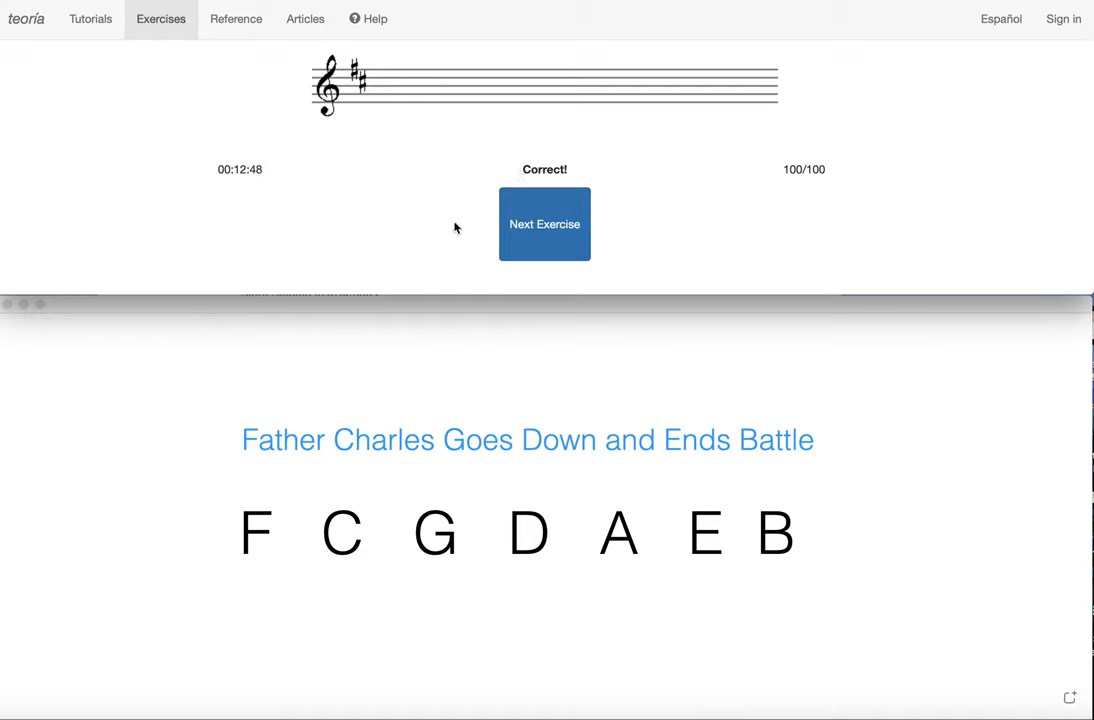
mouse_move(430, 180)
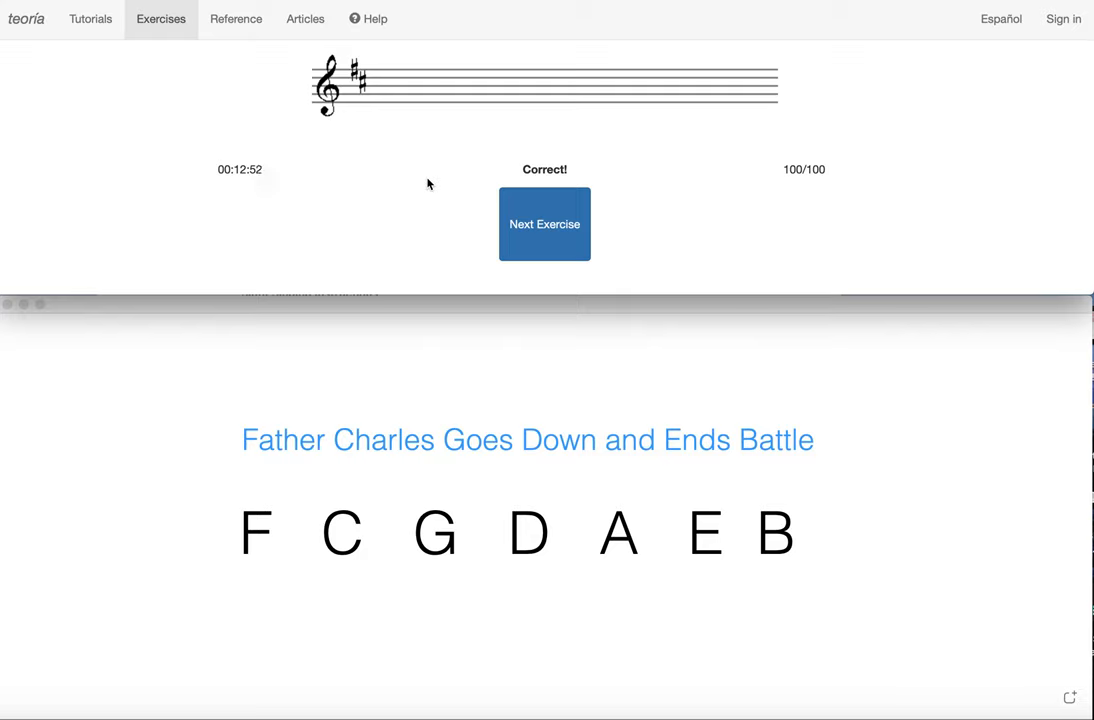
mouse_move(456, 515)
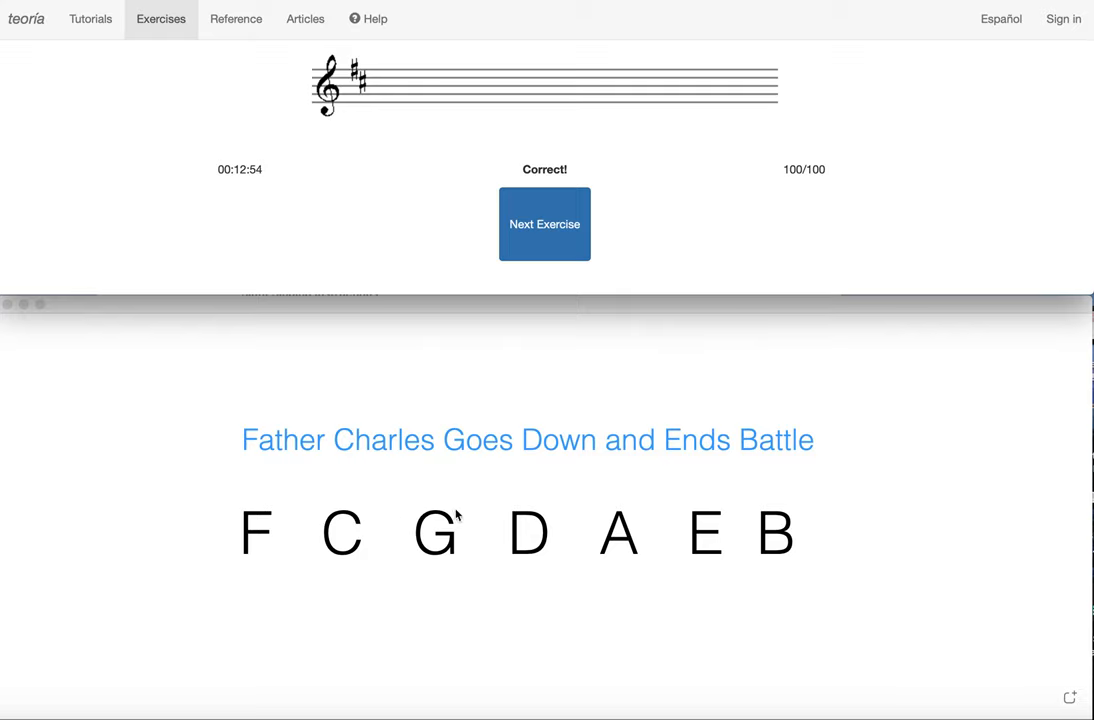
mouse_move(340, 48)
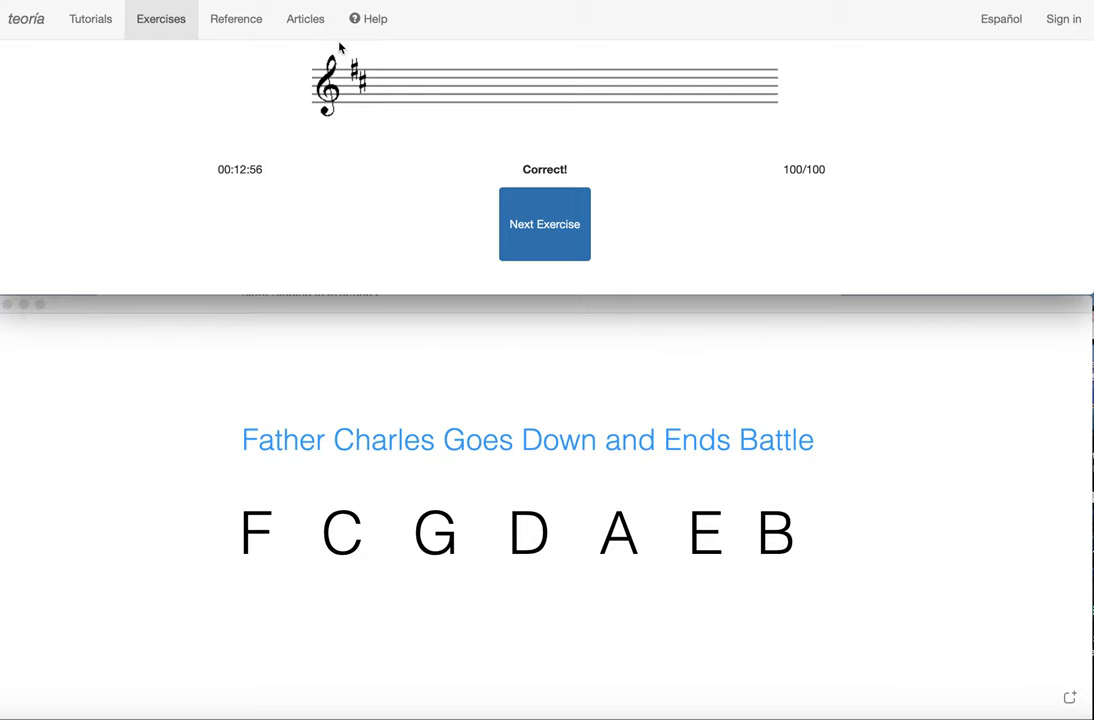
mouse_move(500, 153)
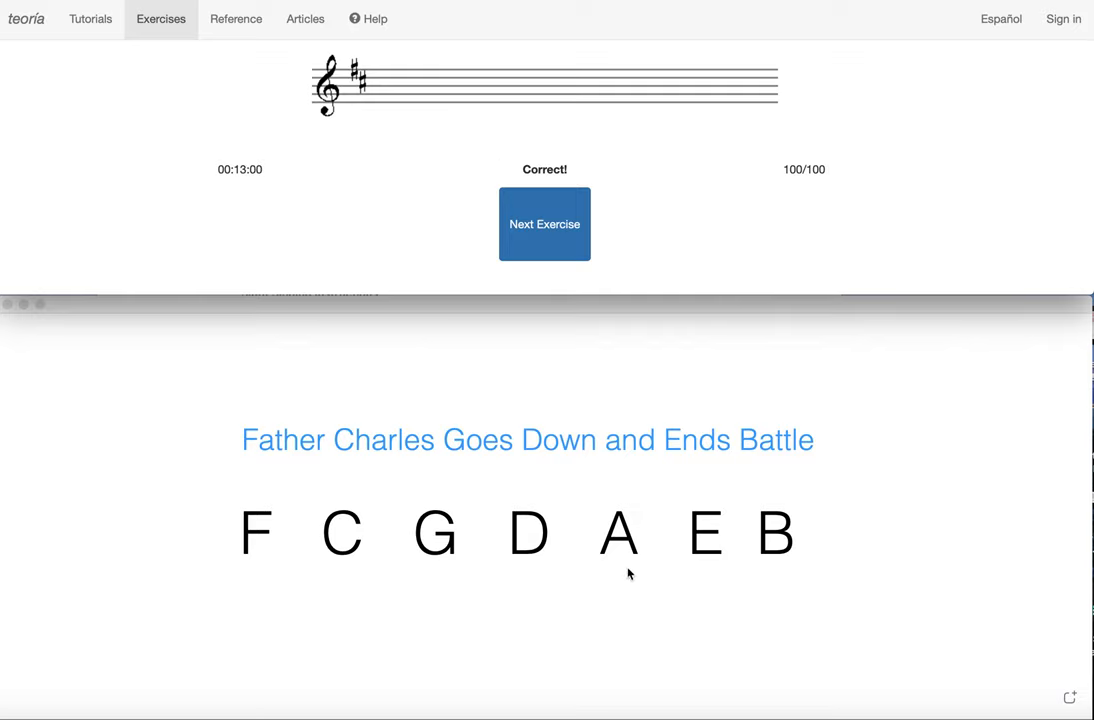
mouse_move(426, 162)
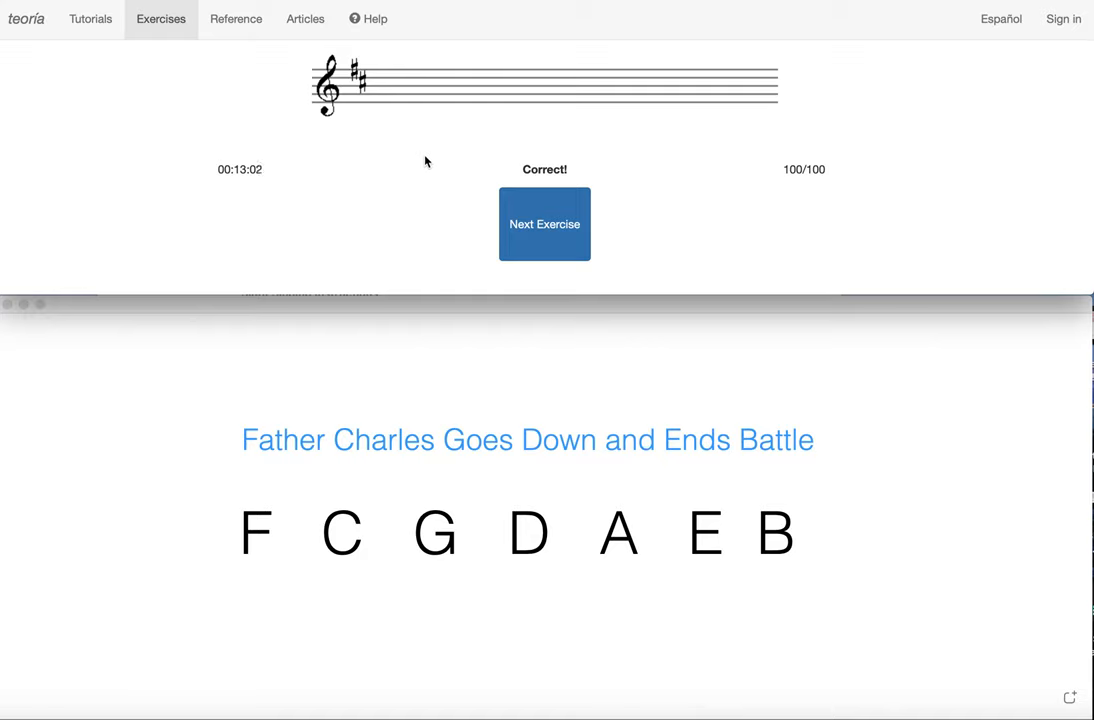
mouse_move(423, 164)
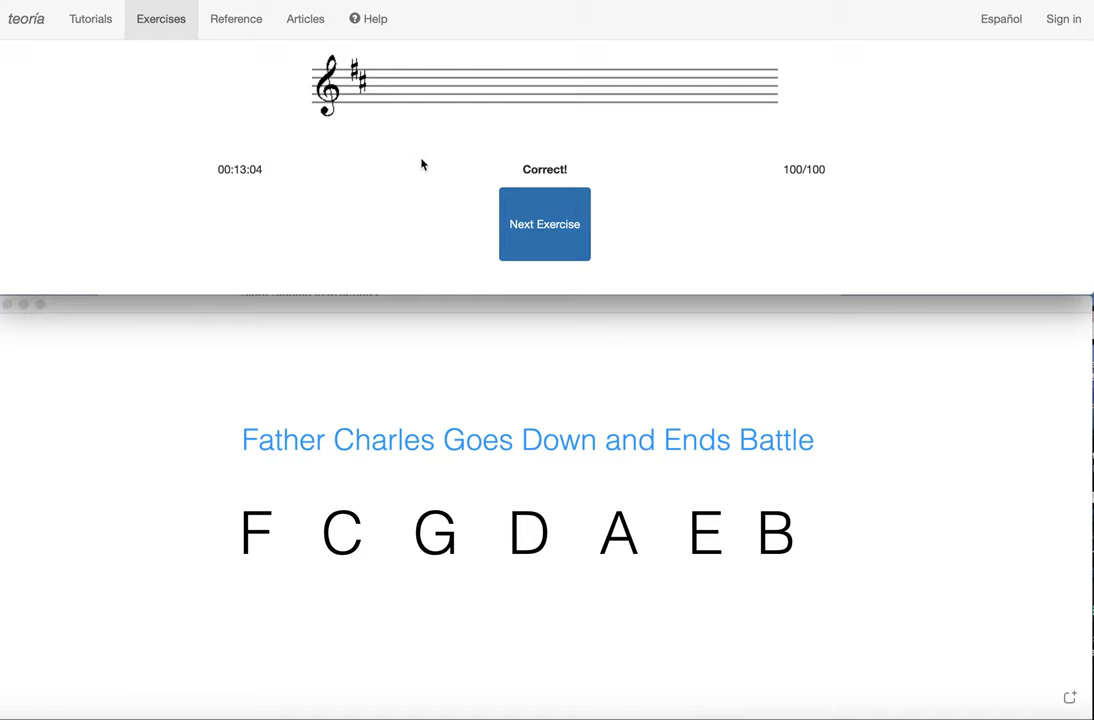